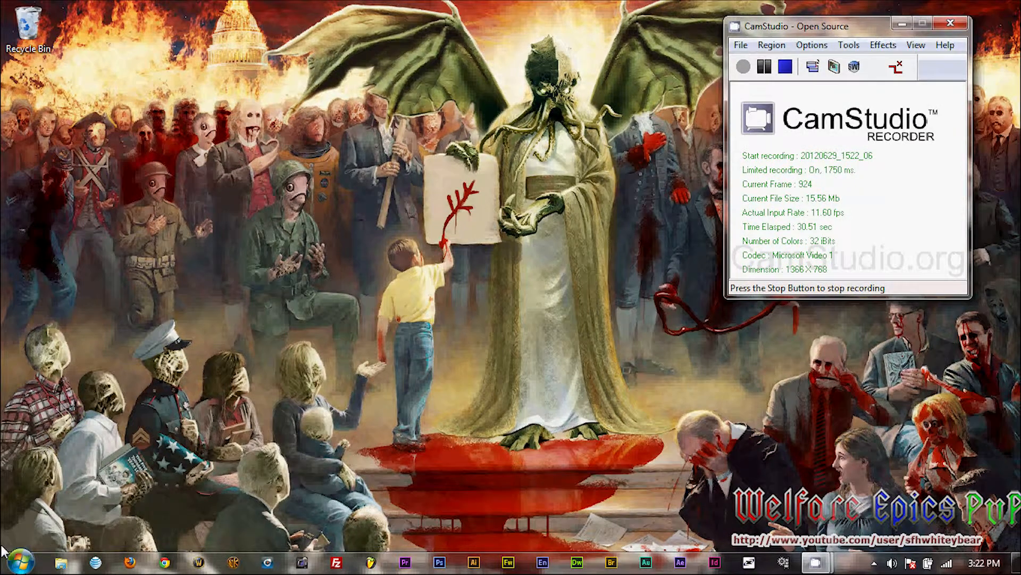
Enable 'Show hidden files, folders, and drives' in Control Panel's Folder Options and apply it
left_click(12, 562)
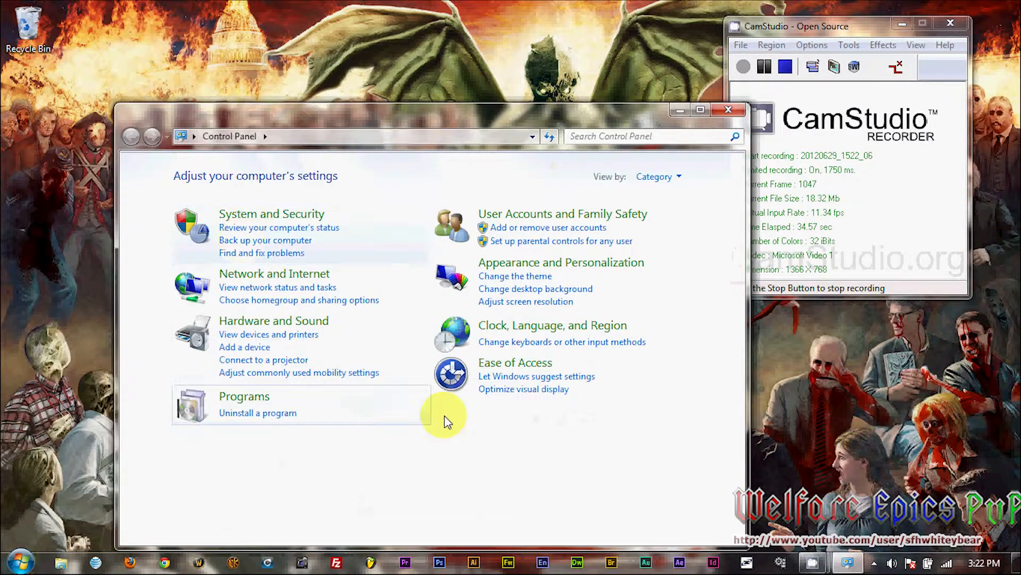
mouse_move(622, 270)
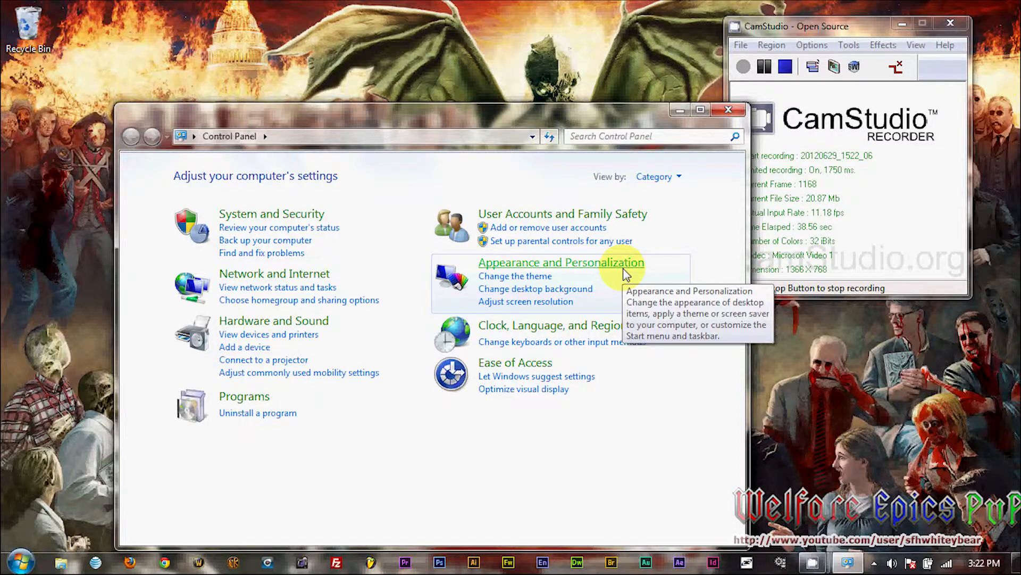
left_click(561, 262)
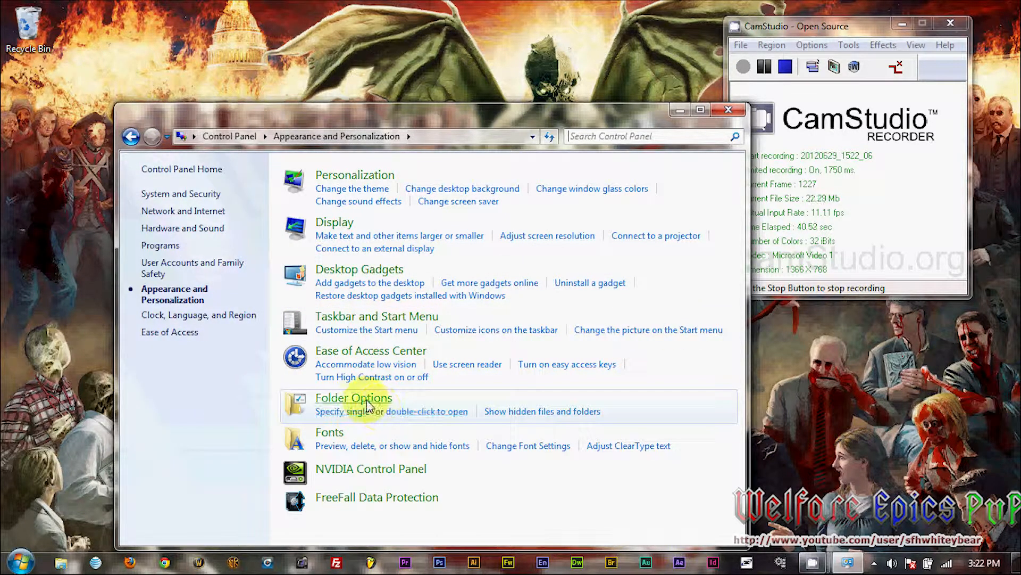
left_click(354, 397)
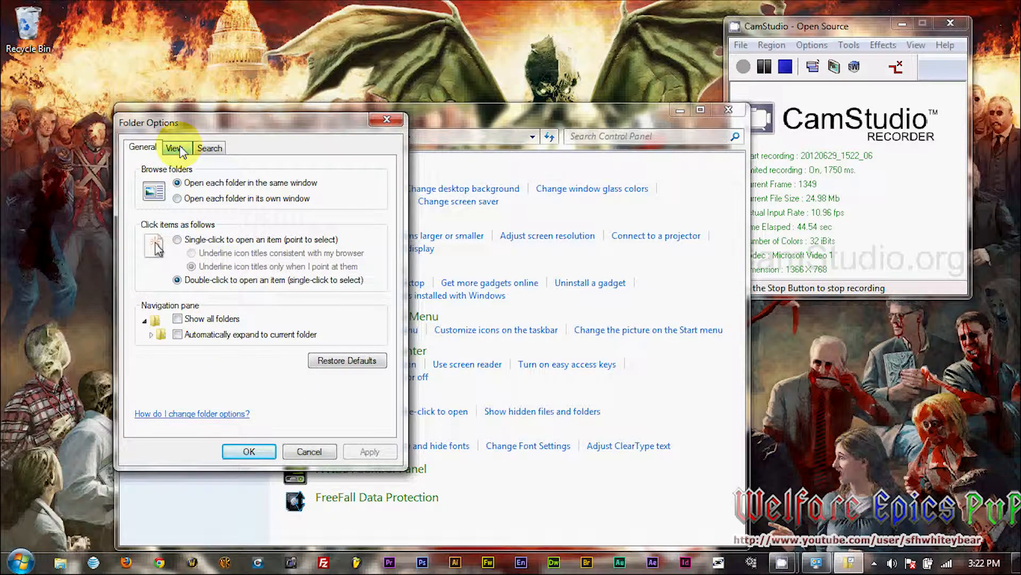
left_click(174, 147)
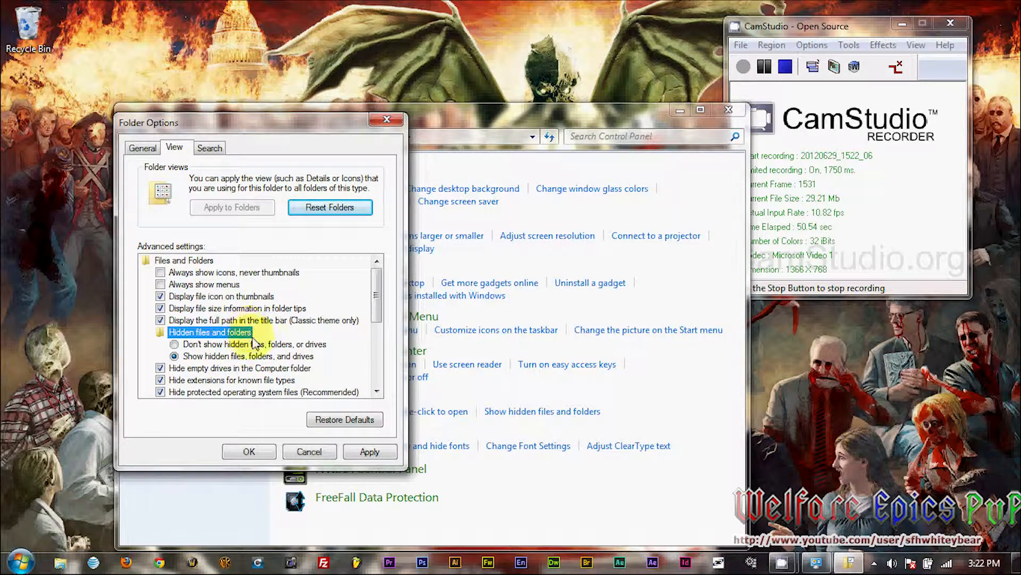
left_click(174, 356)
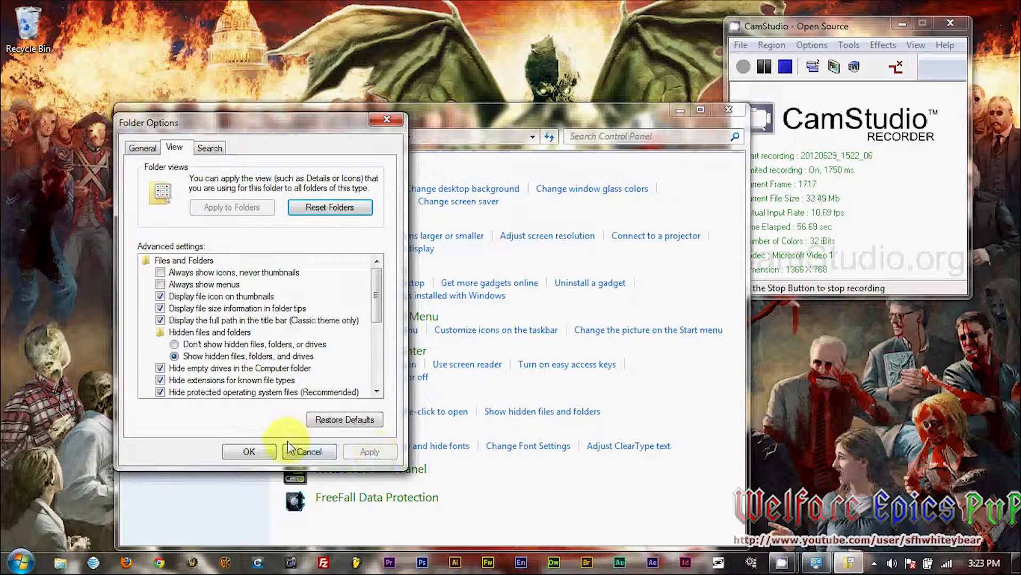
left_click(308, 452)
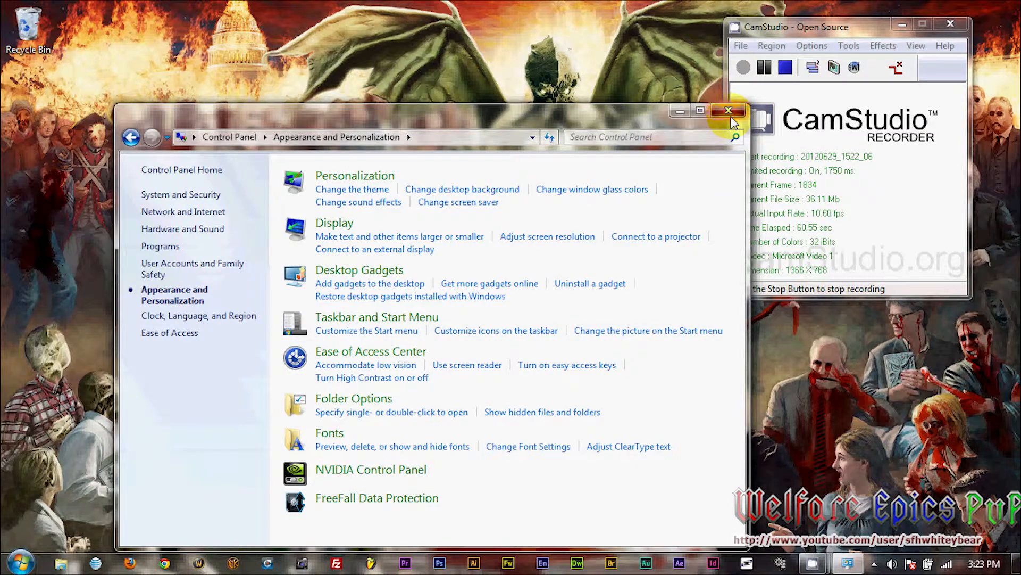
Browse to C:\ProgramData\Xfire and bring up the context menu for xfire_games
left_click(727, 111)
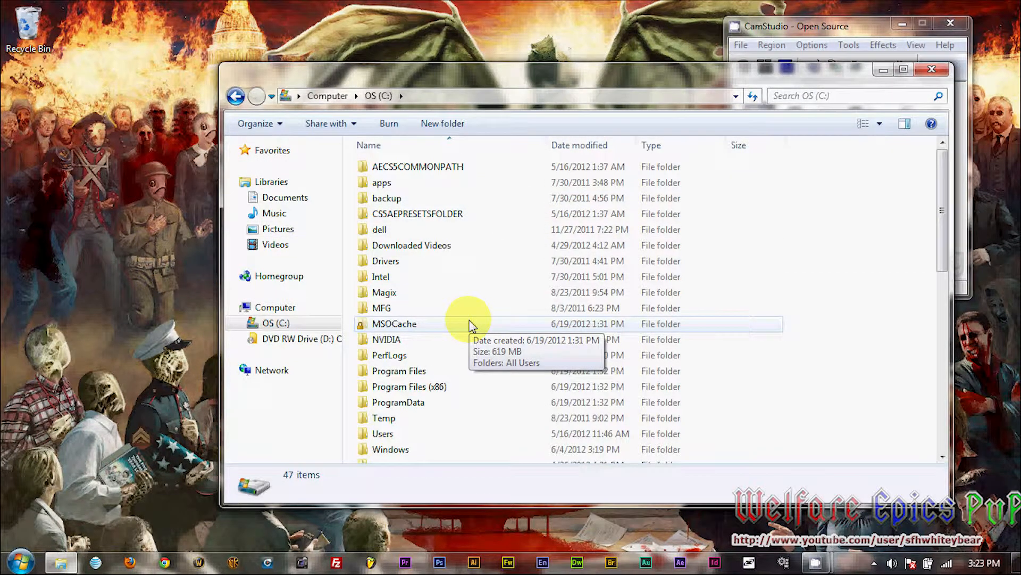
left_click(398, 403)
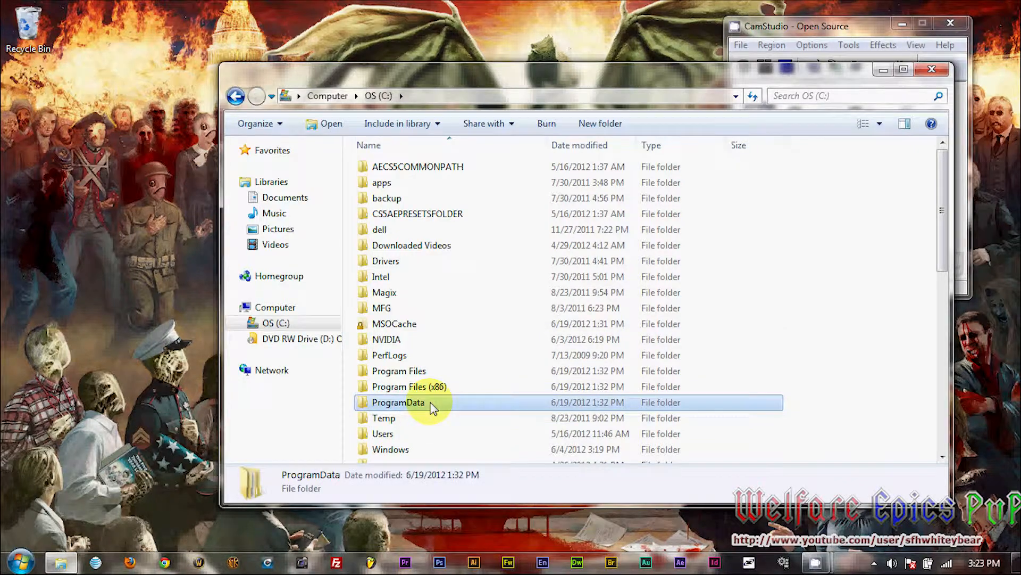
double_click(398, 402)
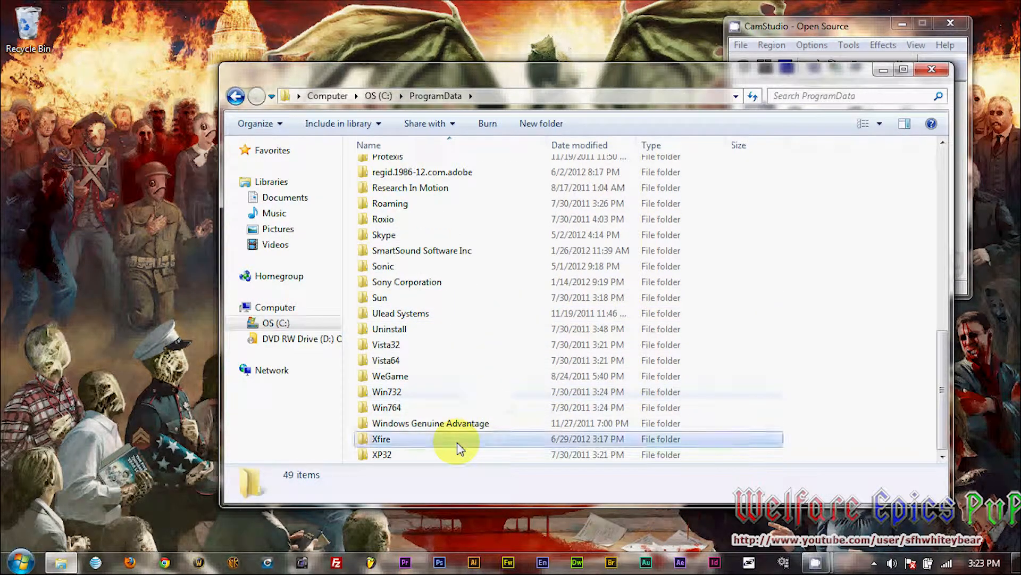
double_click(381, 438)
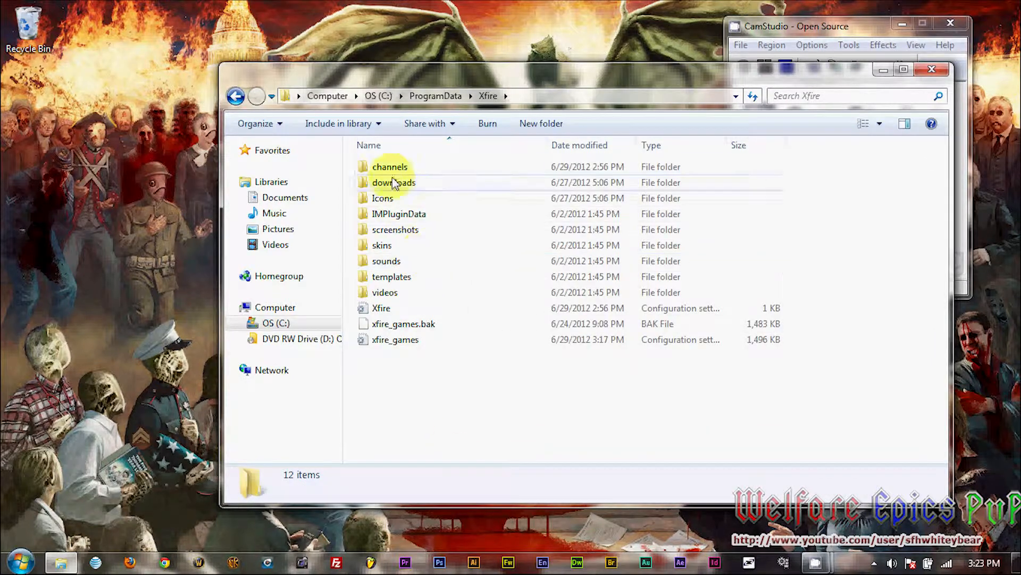
left_click(395, 339)
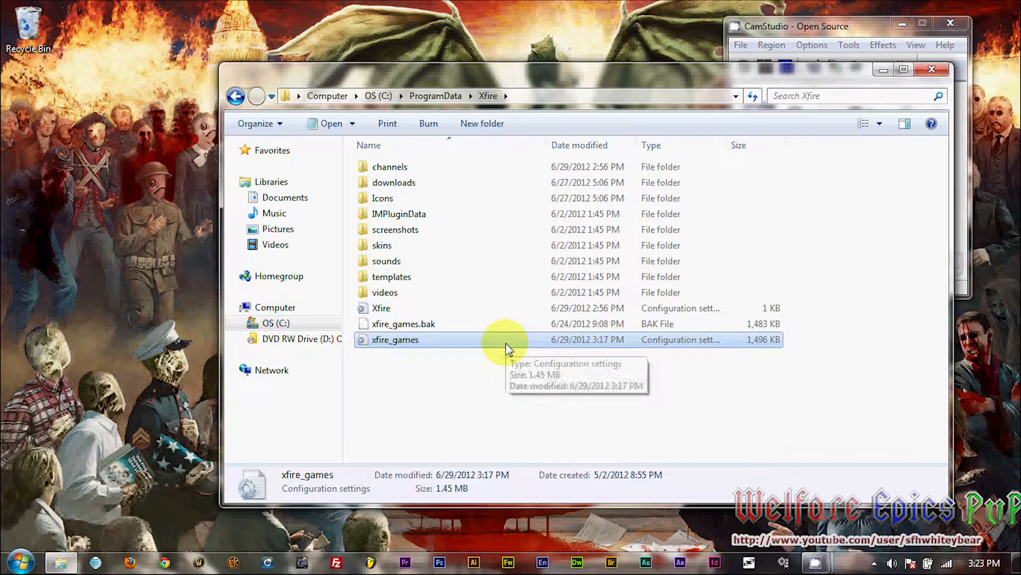
right_click(395, 339)
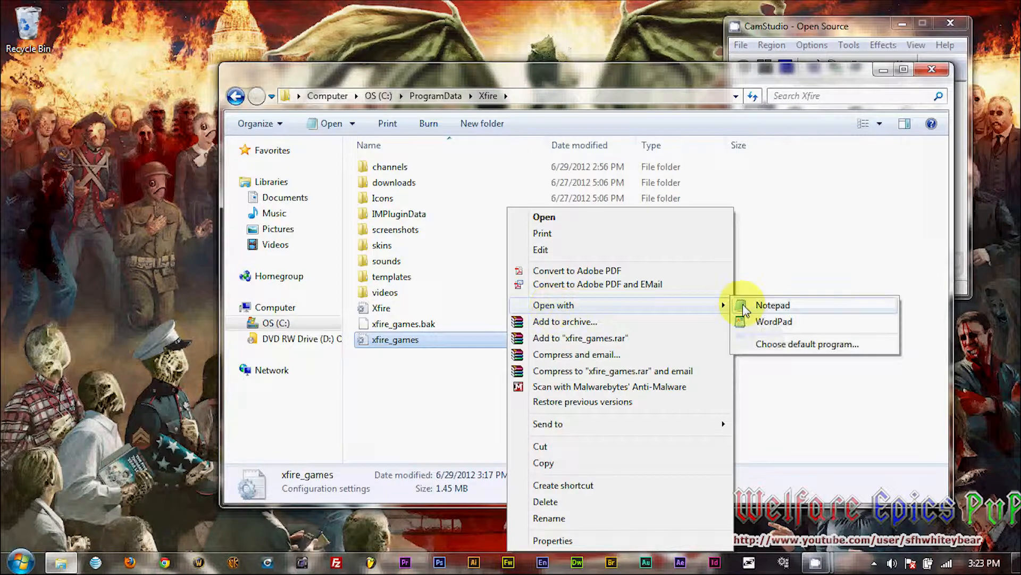
Open xfire_games in maximized Notepad and search for 'world of warcraft'
left_click(773, 305)
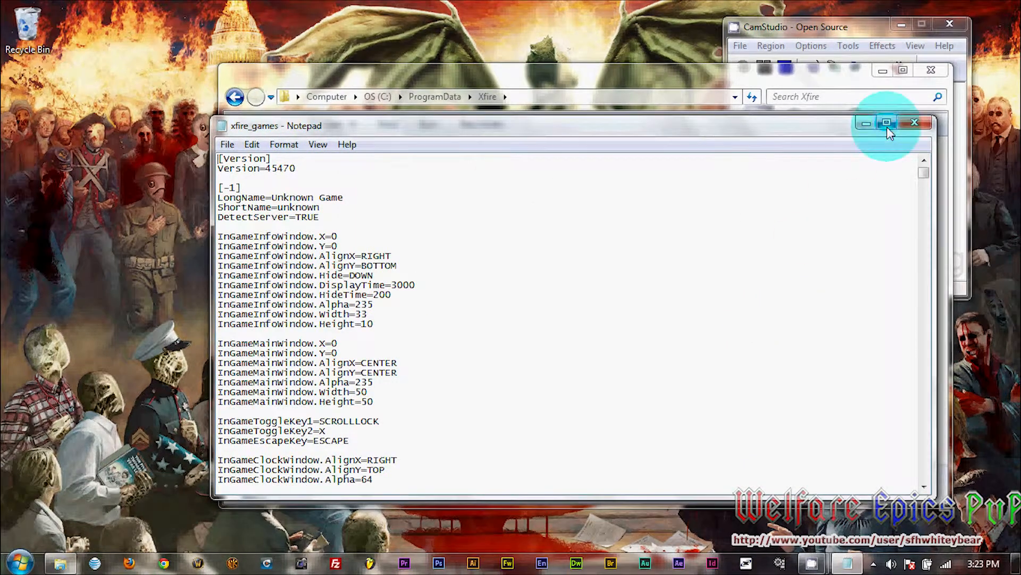
left_click(886, 123)
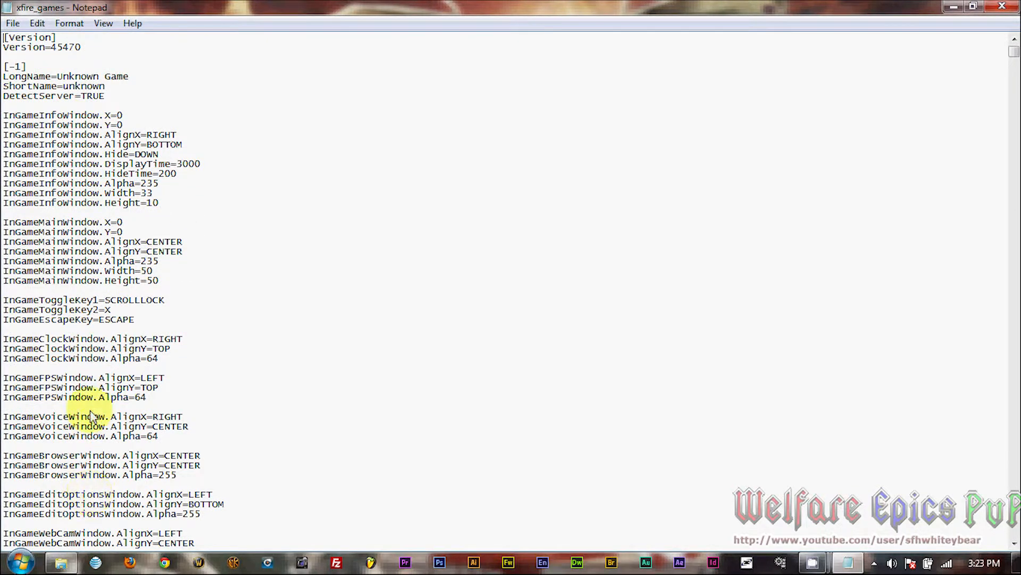
left_click(36, 23)
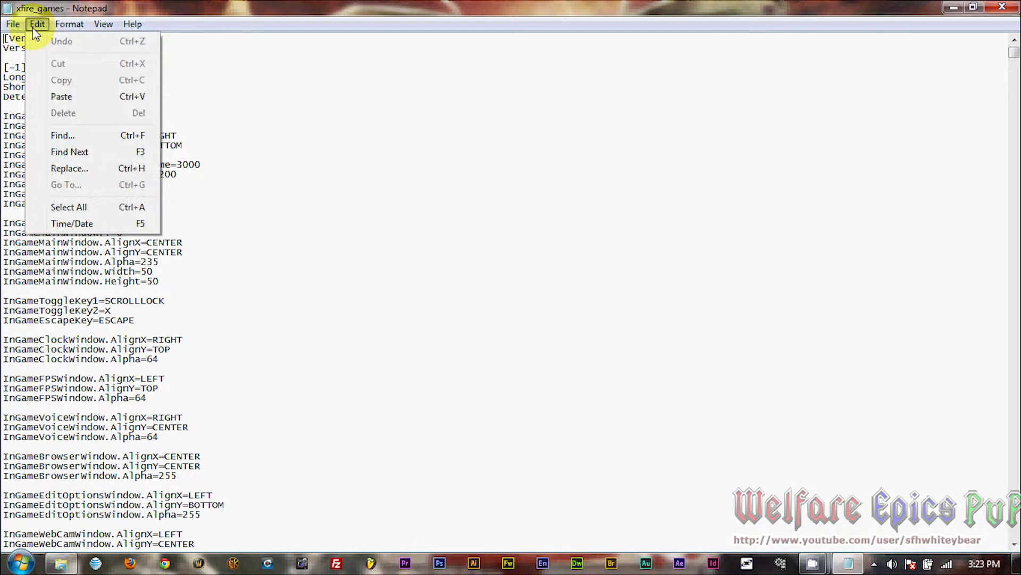
mouse_move(63, 134)
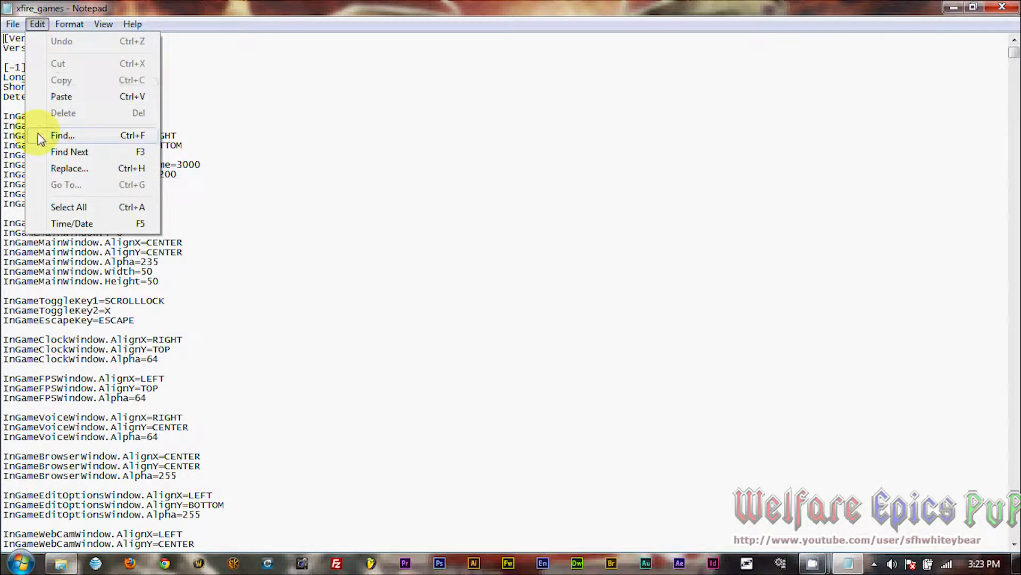
left_click(63, 135)
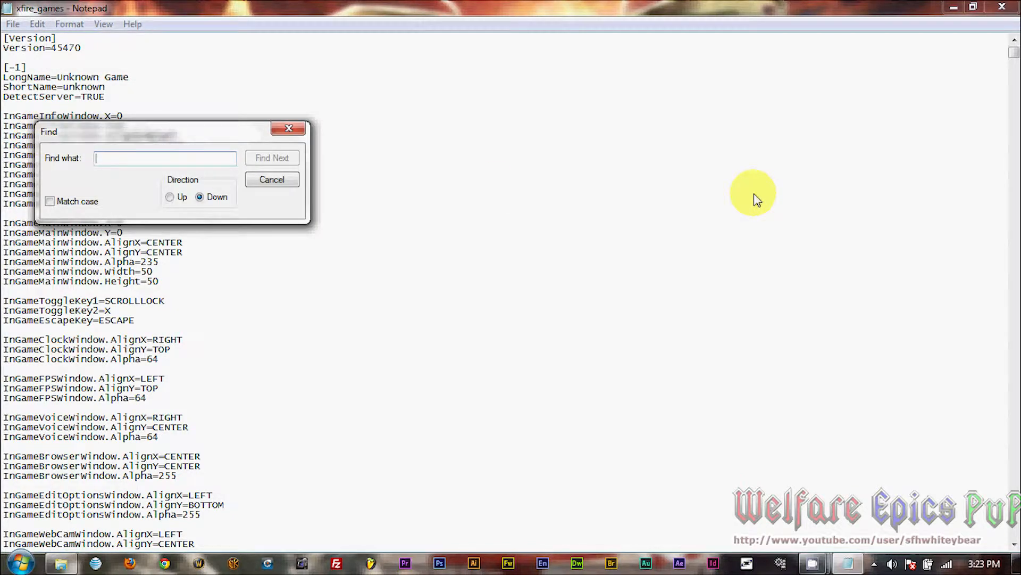
type("world of warcraft")
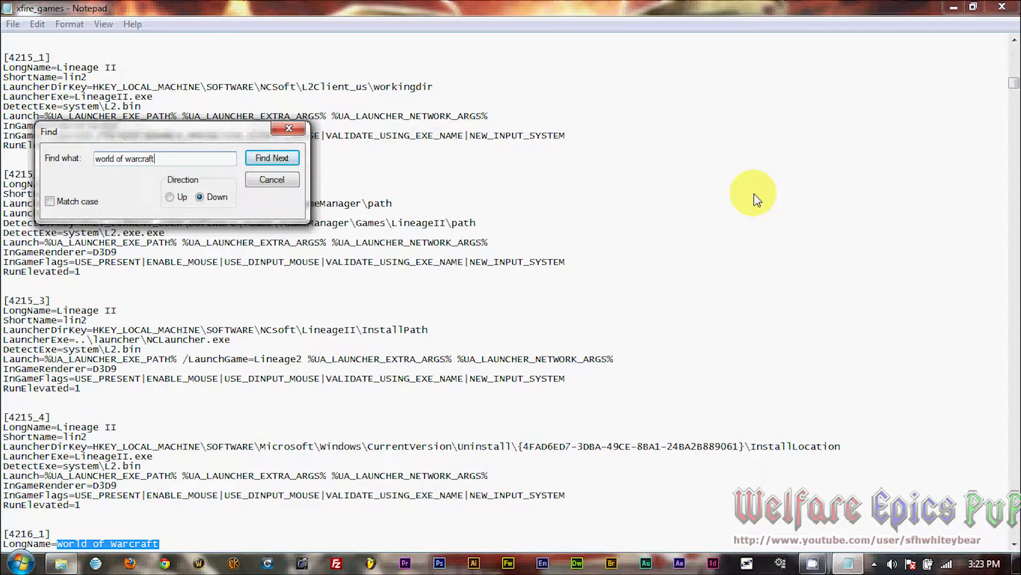
left_click(272, 180)
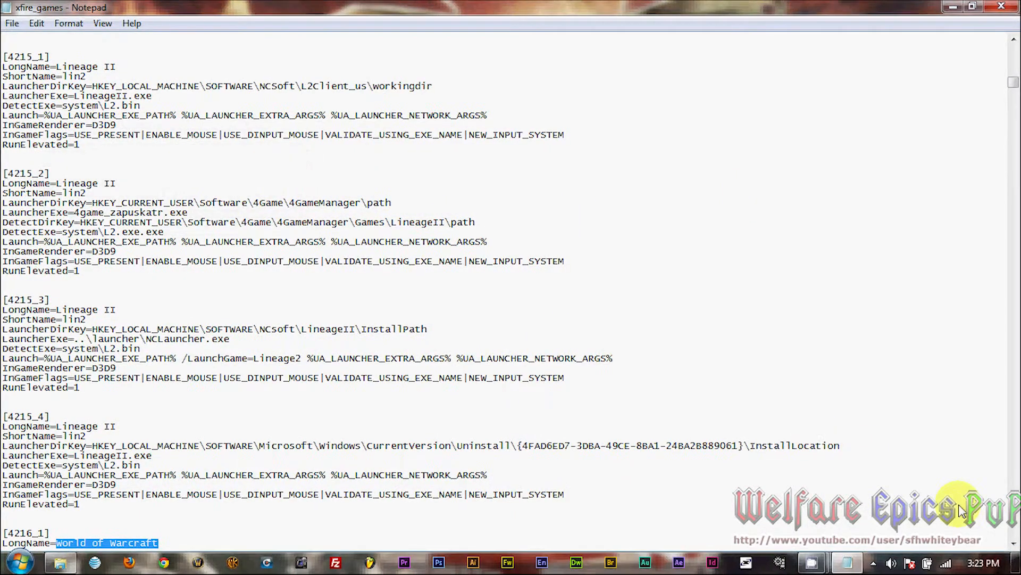
scroll("down", 3)
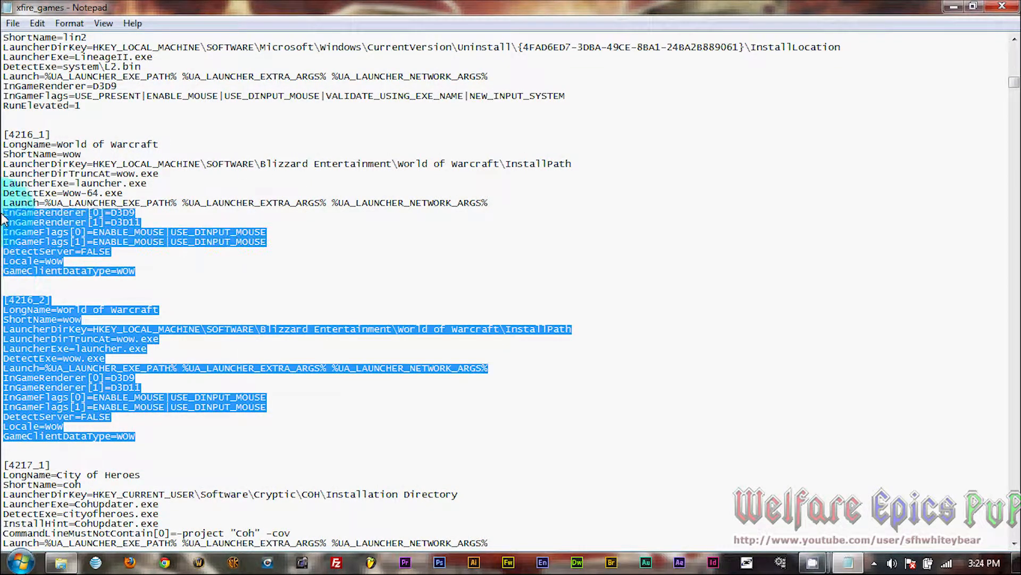
Search for 5506 to find the Wrath of the Lich King Beta section and select its lines
right_click(65, 202)
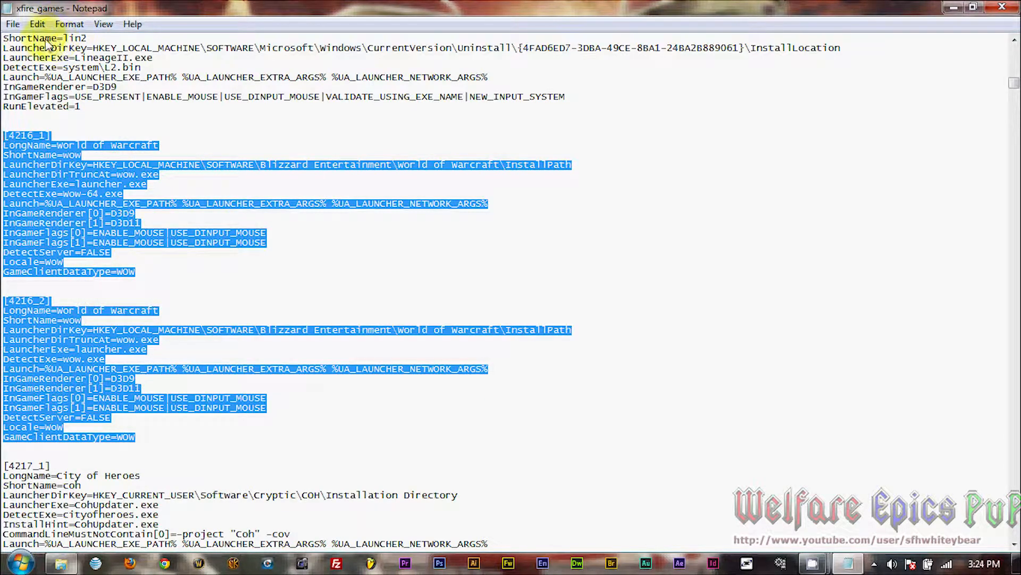
left_click(37, 24)
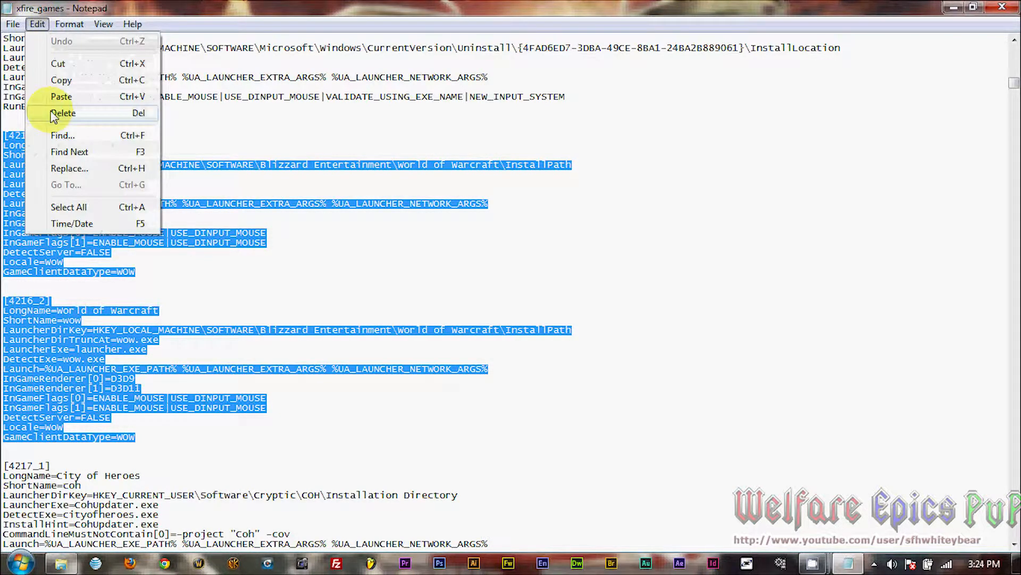
left_click(63, 135)
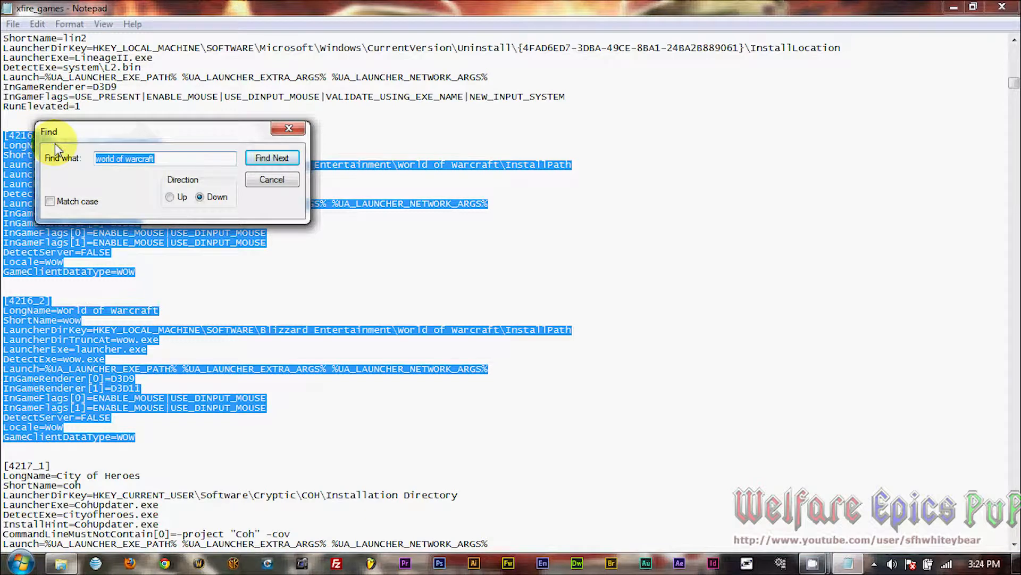
type("5506")
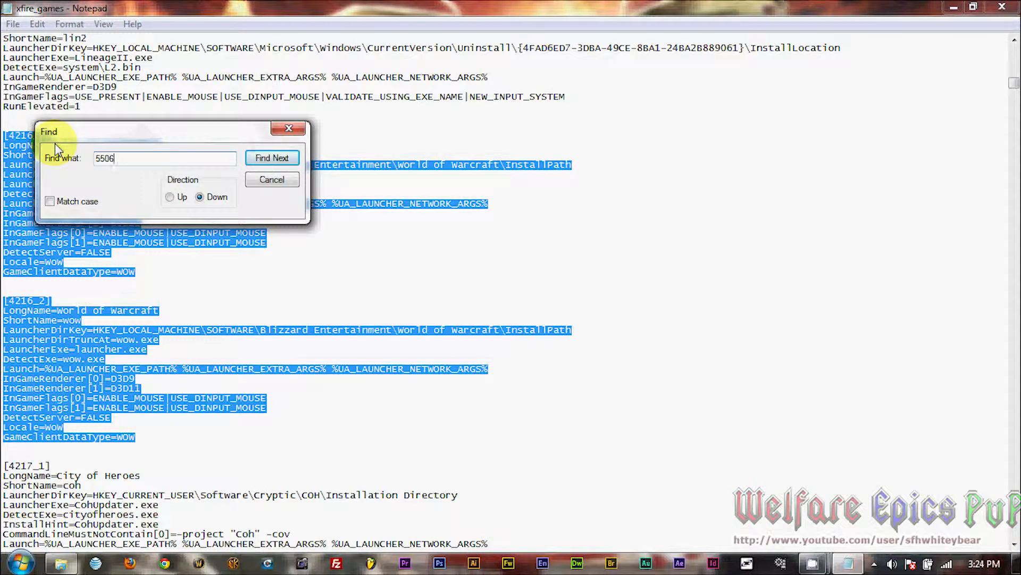
left_click(272, 157)
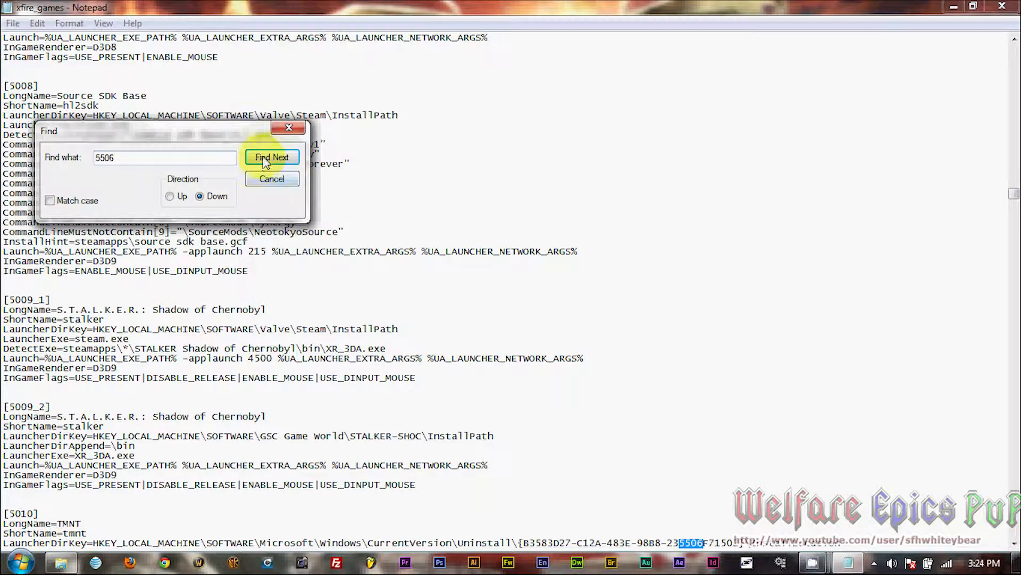
left_click(272, 157)
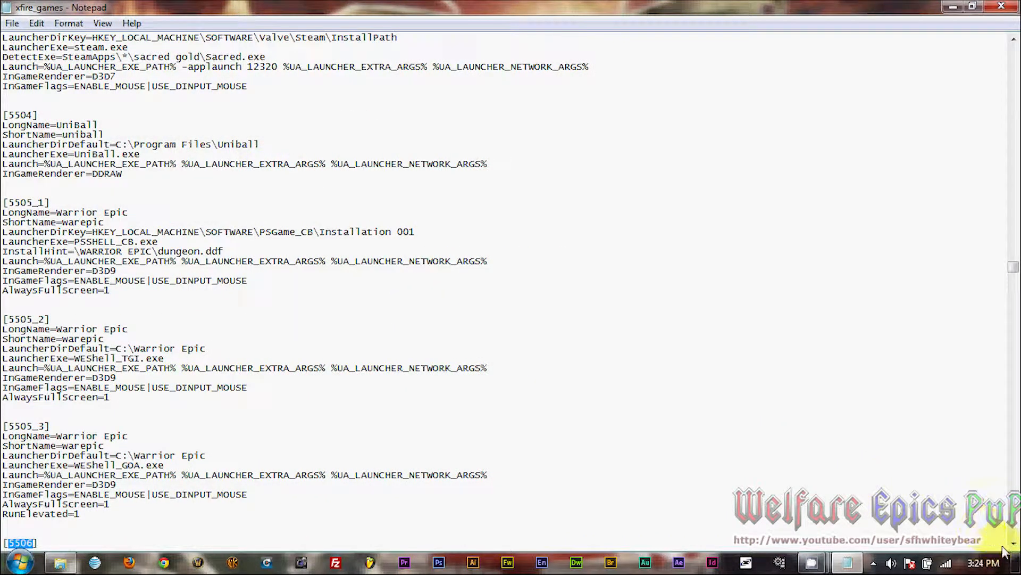
scroll("down", 3)
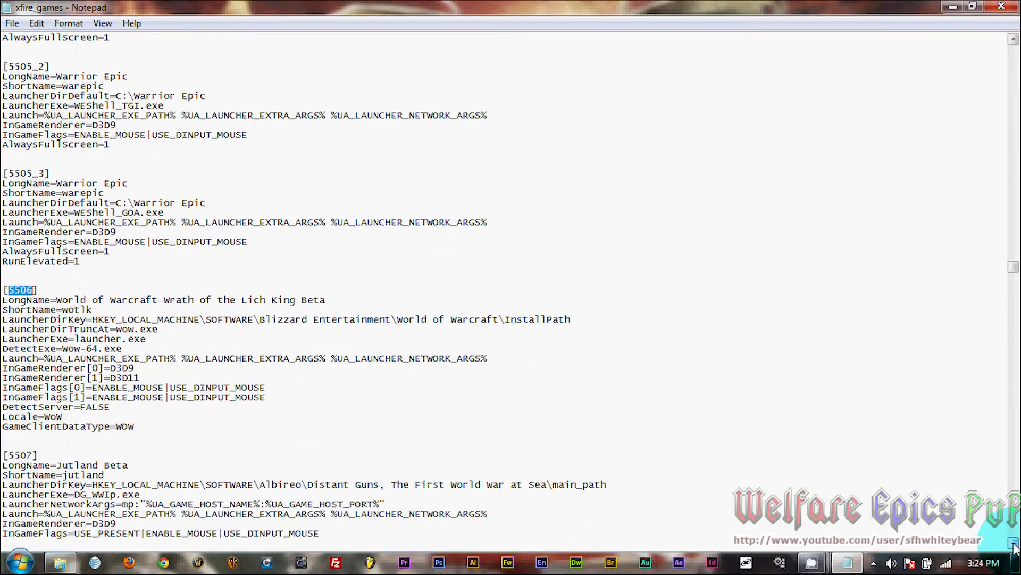
scroll("down", 3)
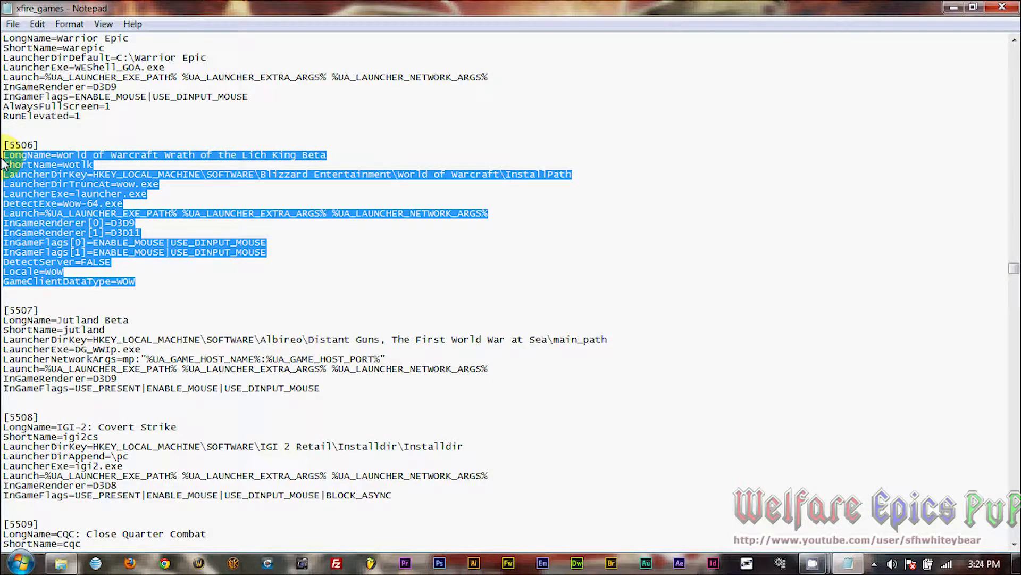
Paste the WoW [4216_1]/[4216_2] blocks over the beta entry, renaming headers to 5506_1 and 5506_2
key("Delete")
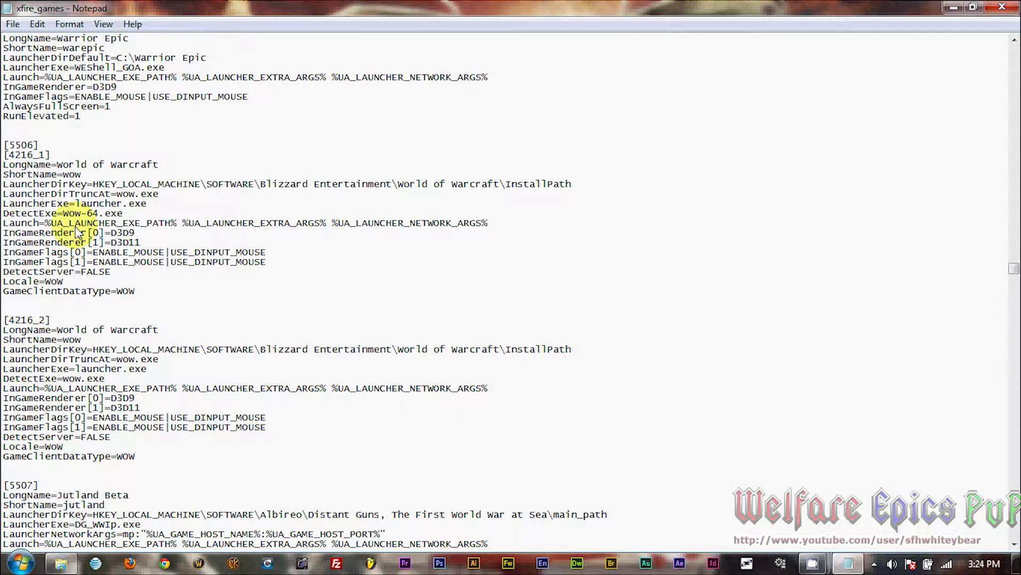
left_click(136, 456)
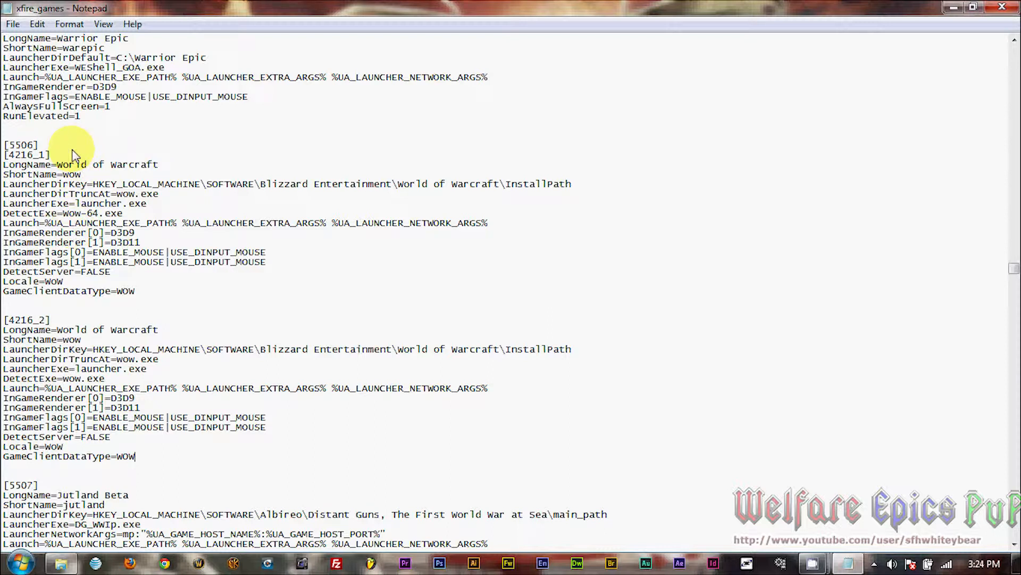
double_click(26, 155)
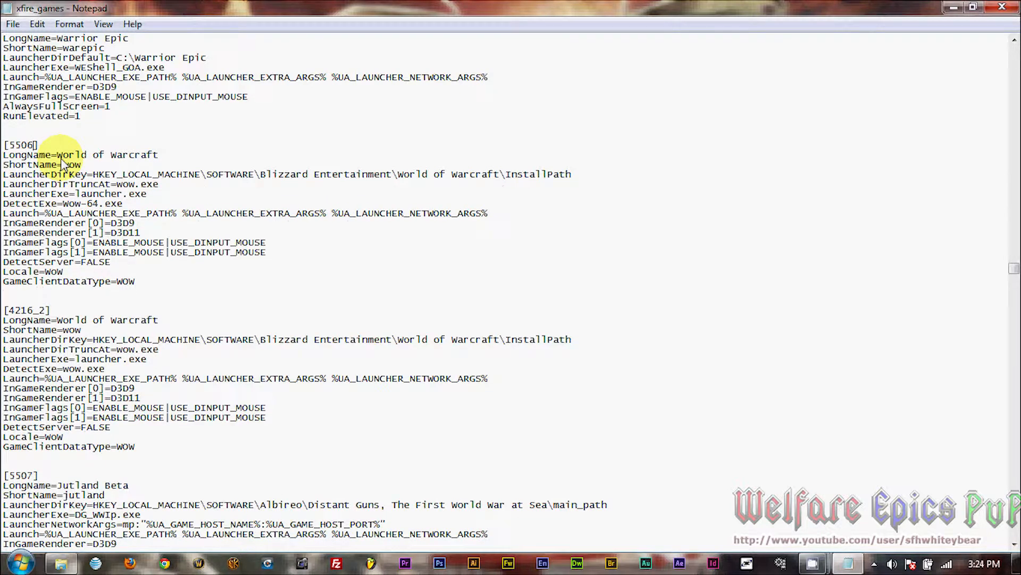
type("_1")
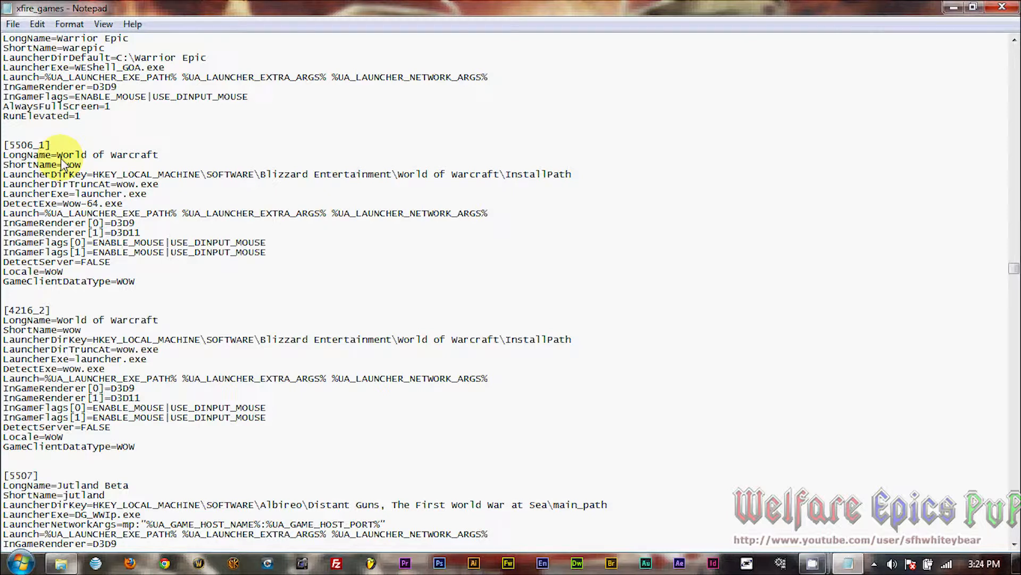
mouse_move(34, 319)
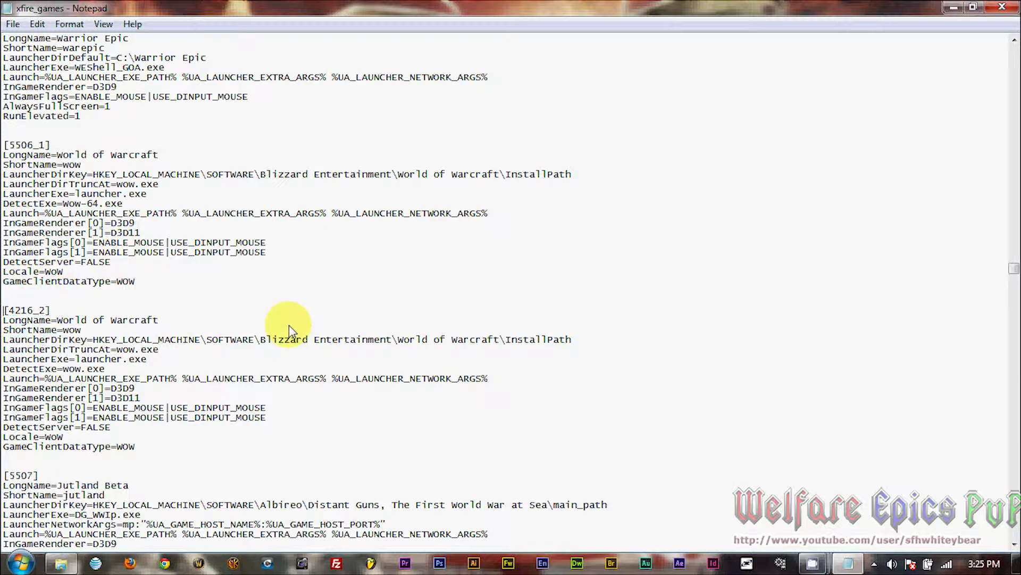
double_click(20, 310)
type("550")
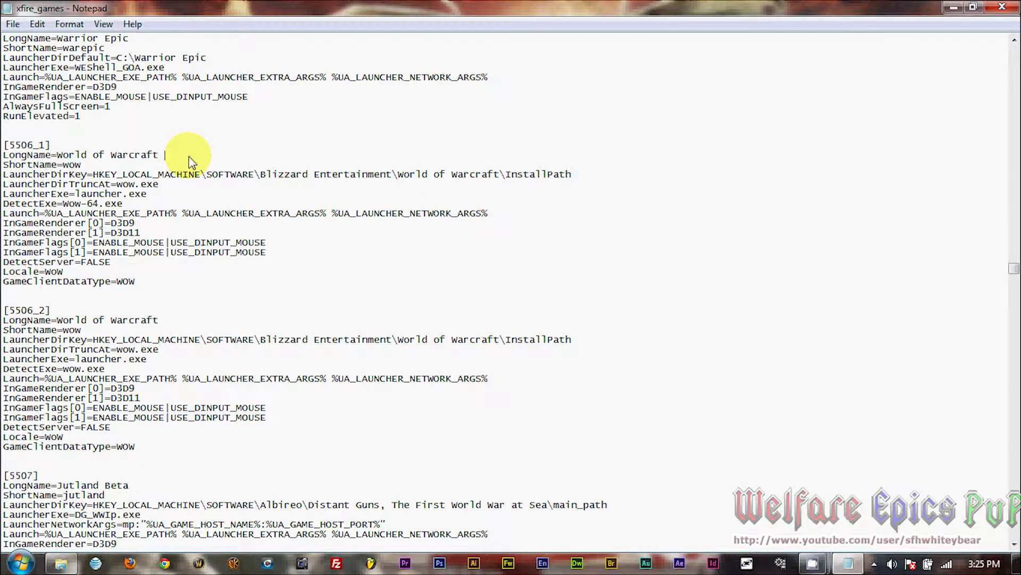
Append 'Mists of Pandaria Beta' to both LongName lines and change ShortName to wowmop
type("Mists of Pa")
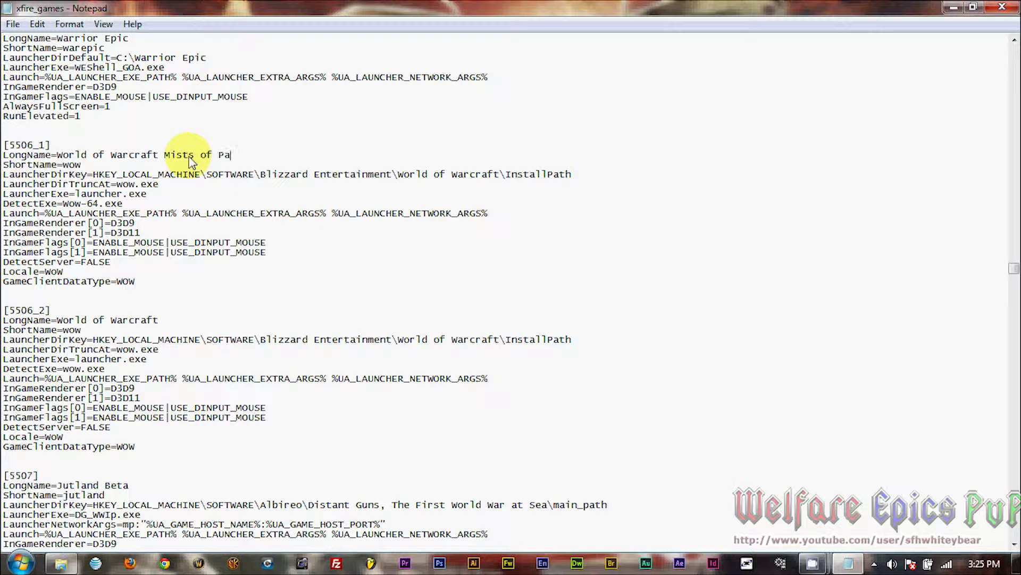
type("ndaria B")
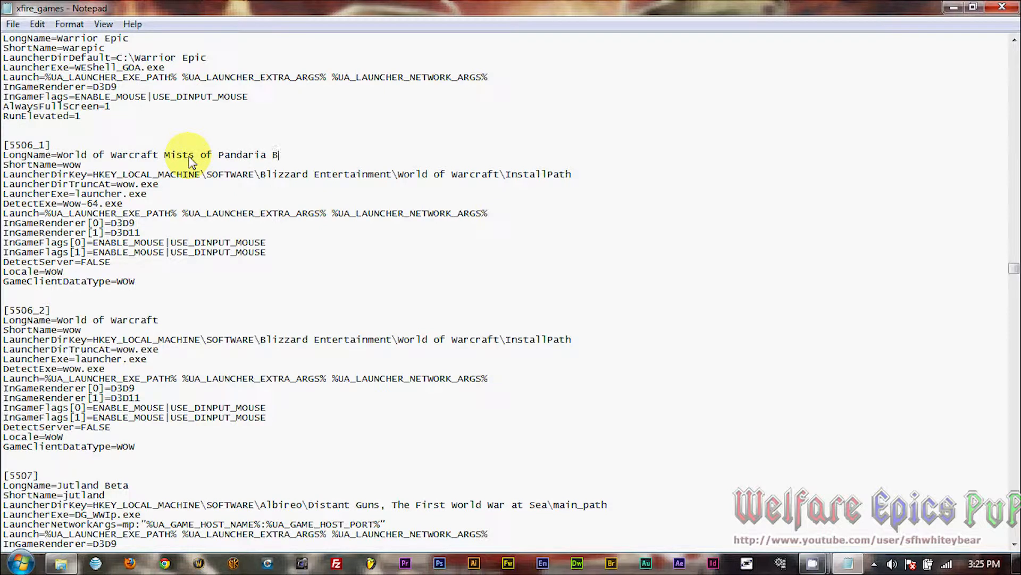
type("eta")
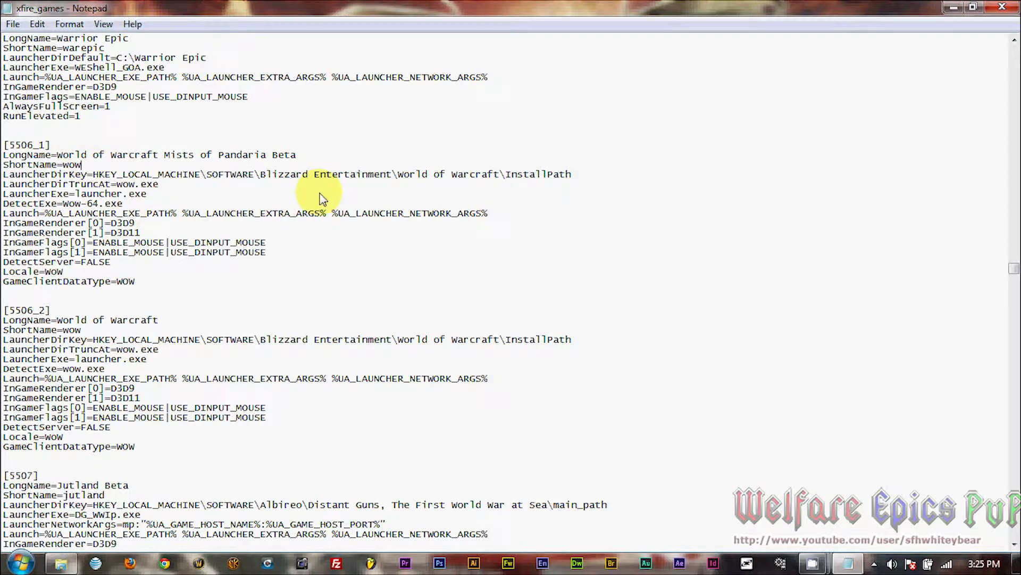
type("mqv")
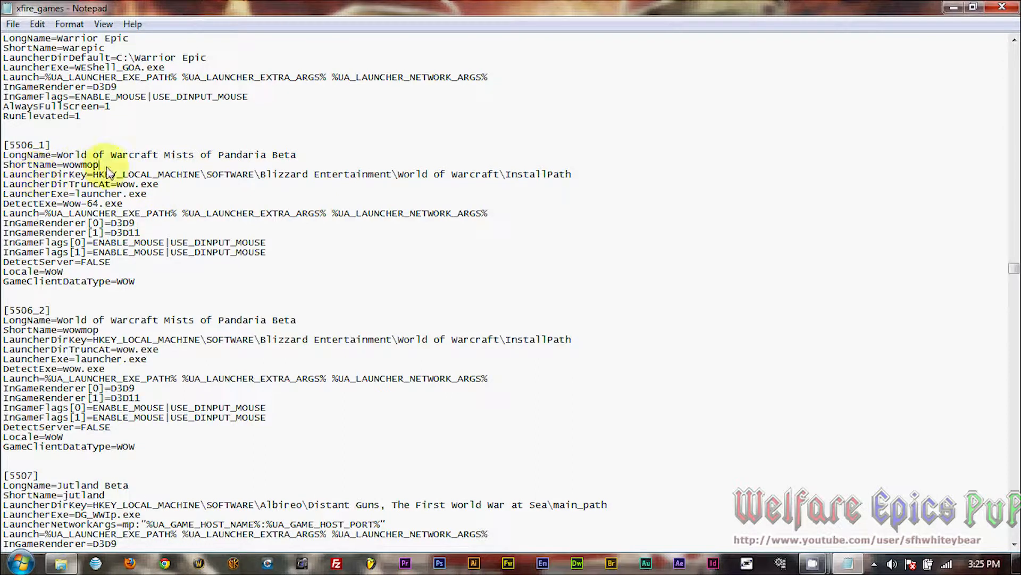
Set LauncherExe to 'World of Warcraft Beta Launcher.exe' in both [5506_1] and [5506_2]
left_click_drag(98, 174, 224, 183)
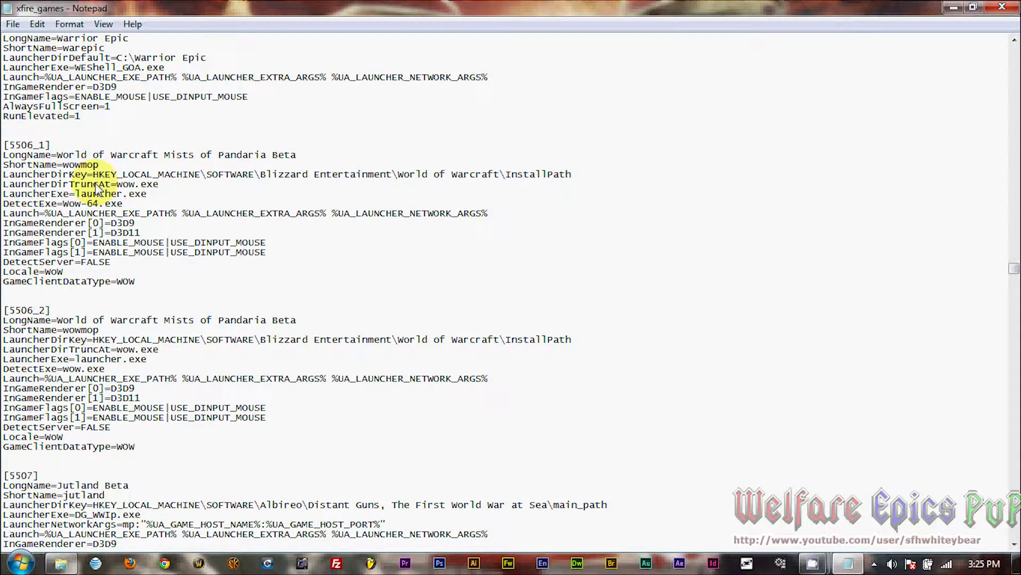
double_click(101, 183)
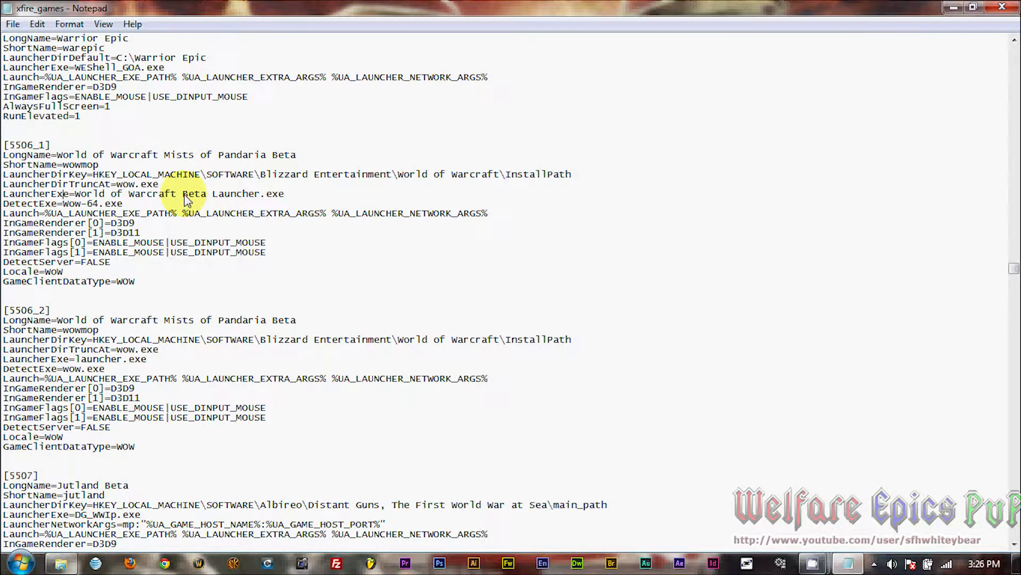
double_click(87, 193)
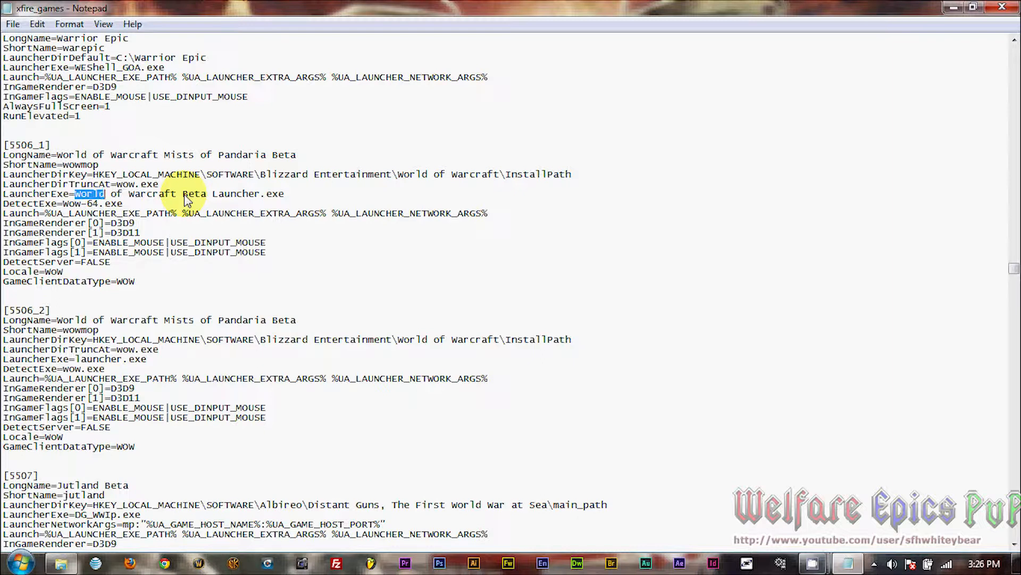
double_click(116, 194)
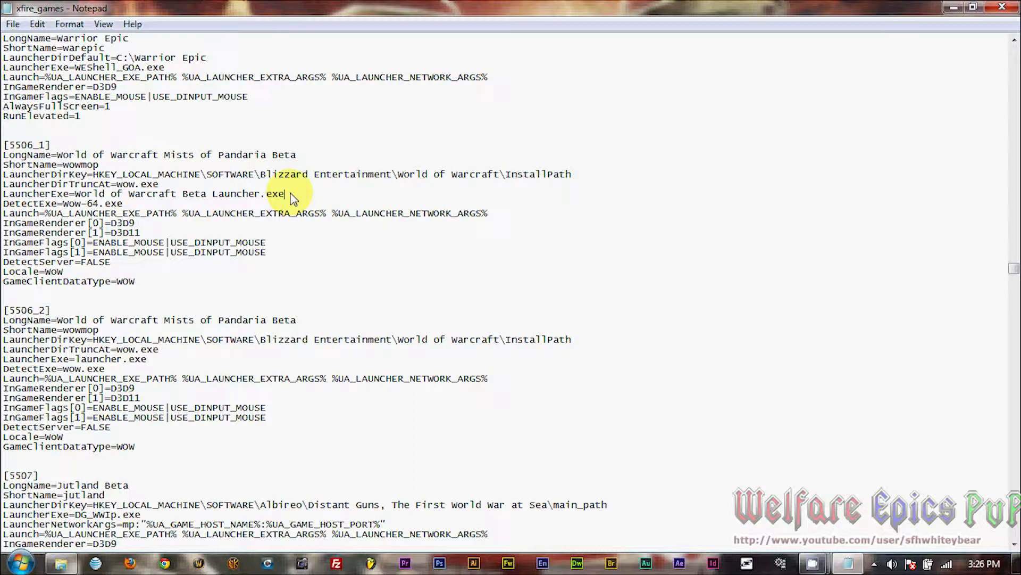
triple_click(131, 193)
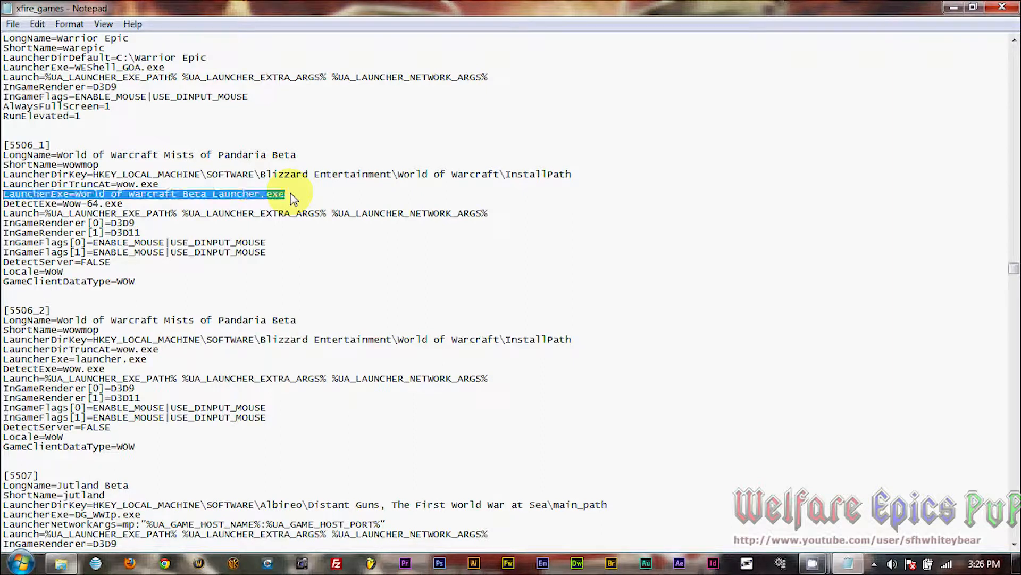
mouse_move(185, 371)
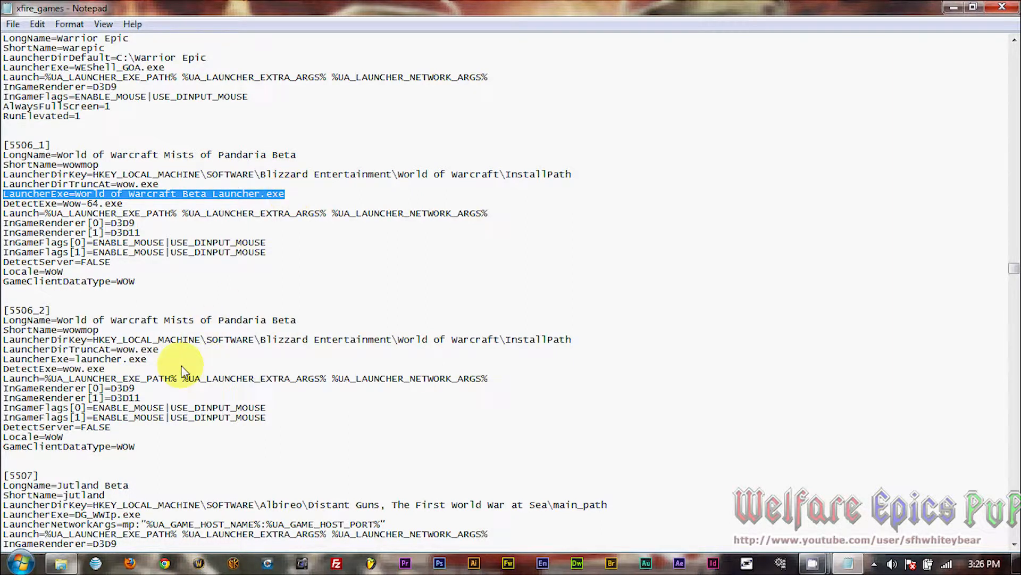
double_click(74, 358)
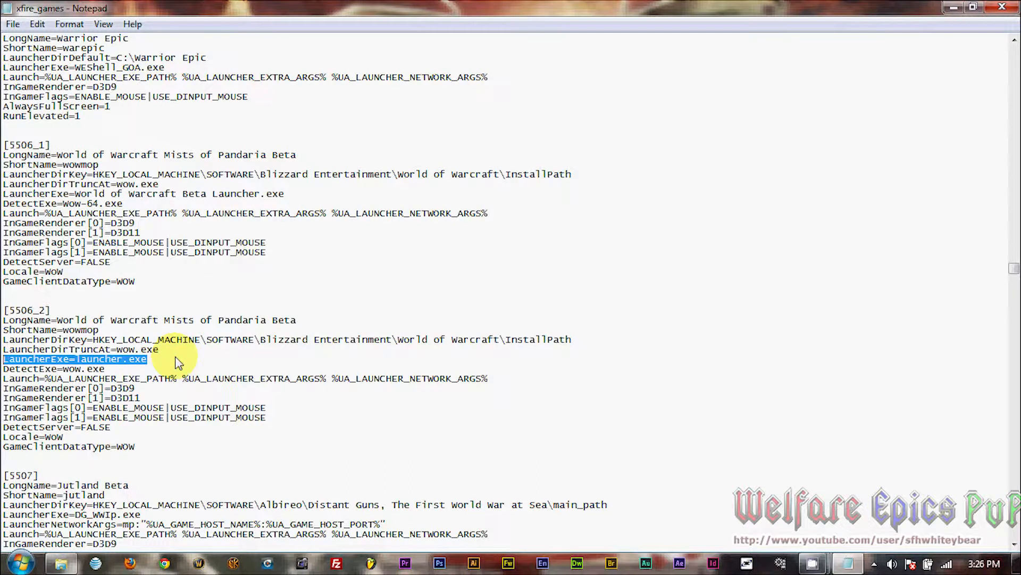
type("World of Warcraft Beta Launcher.exe")
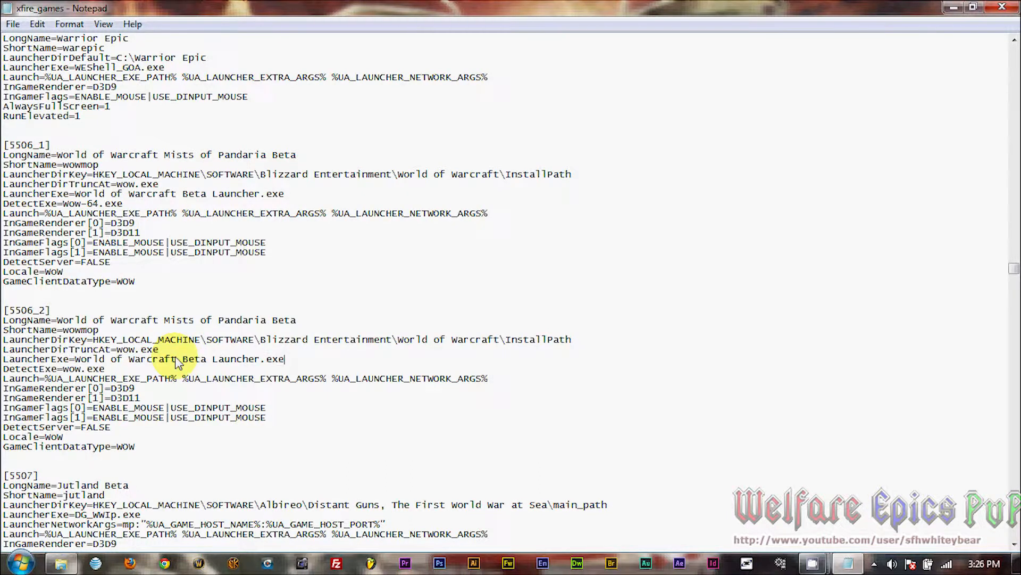
mouse_move(153, 215)
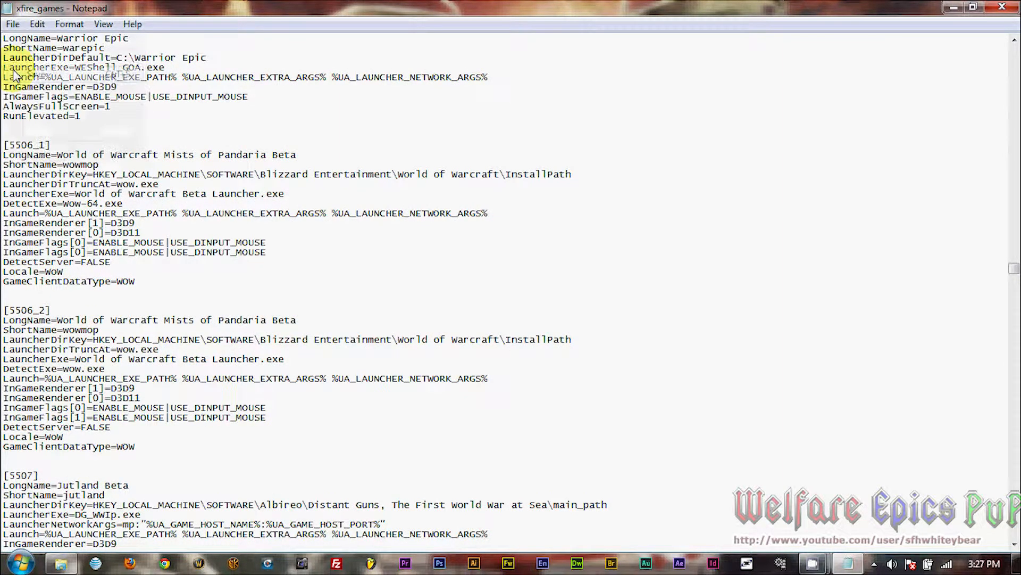
Swap InGameRenderer indices so D3D9 is [1] and D3D11 is [0] in both blocks
left_click(412, 378)
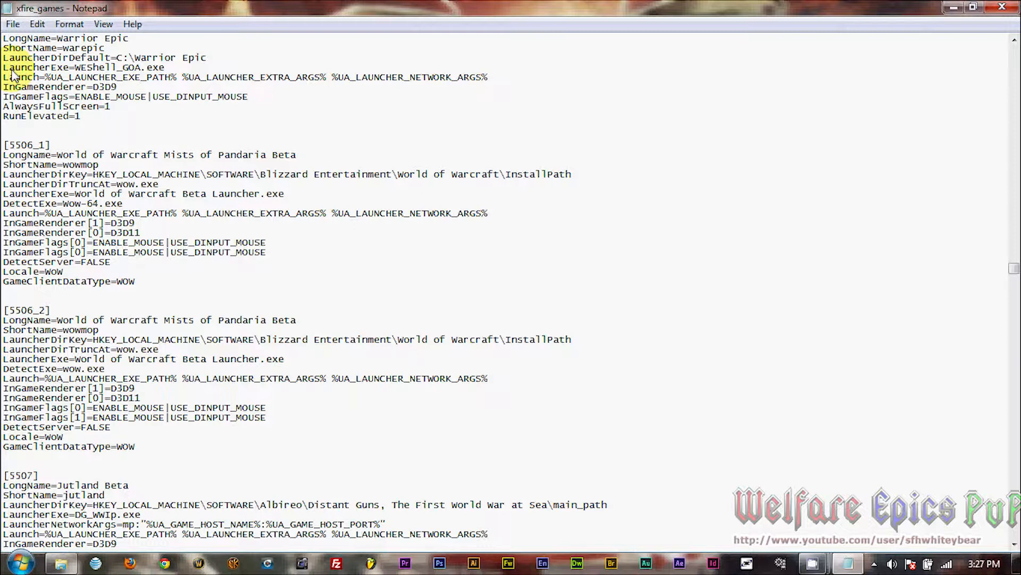
left_click(12, 23)
type("xfire_gamescopy")
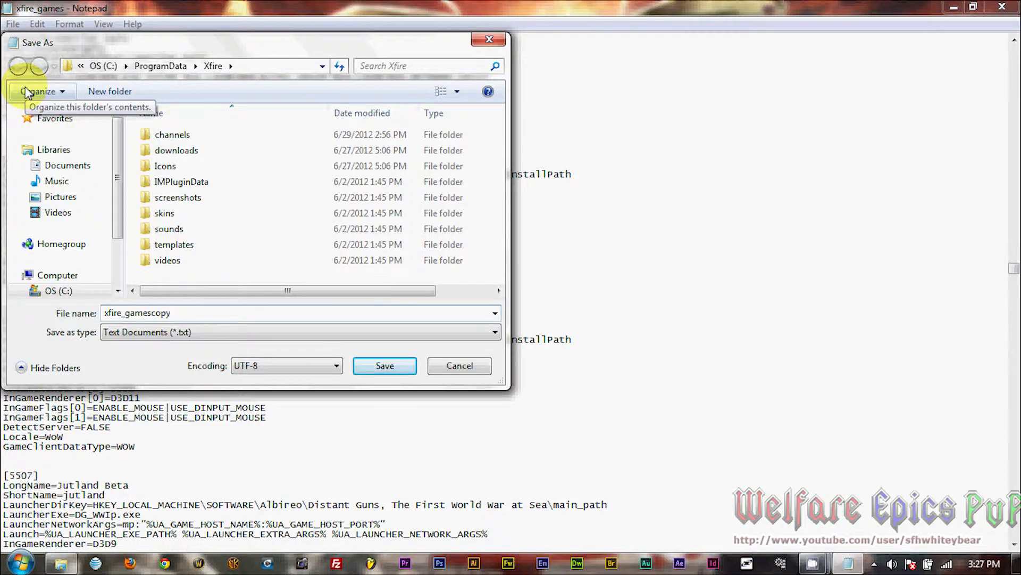
Save the file as xfire_gamescopy in C:\ProgramData\Xfire
left_click(384, 366)
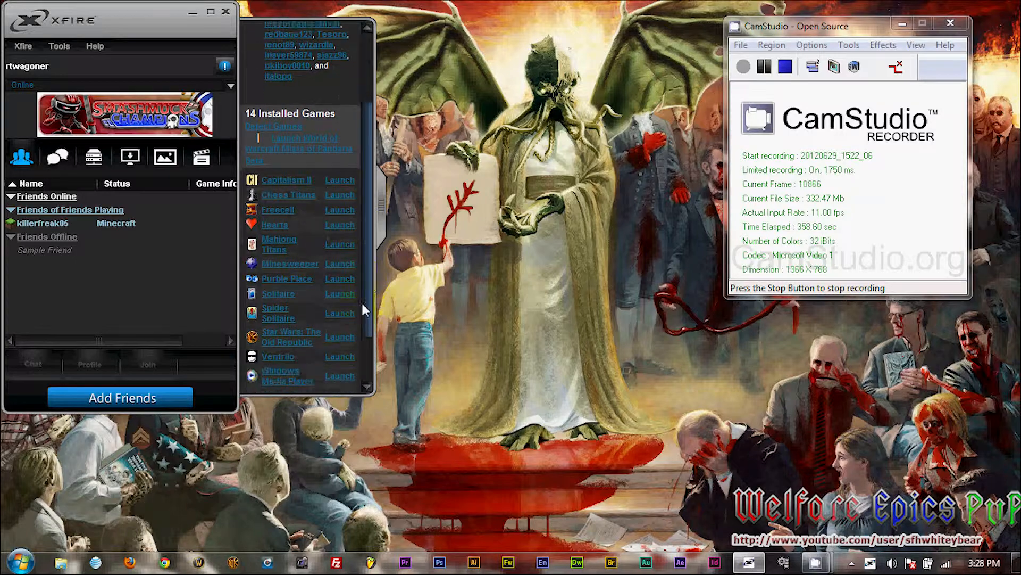
Open Tools > Options in the Xfire main window
scroll("down", 3)
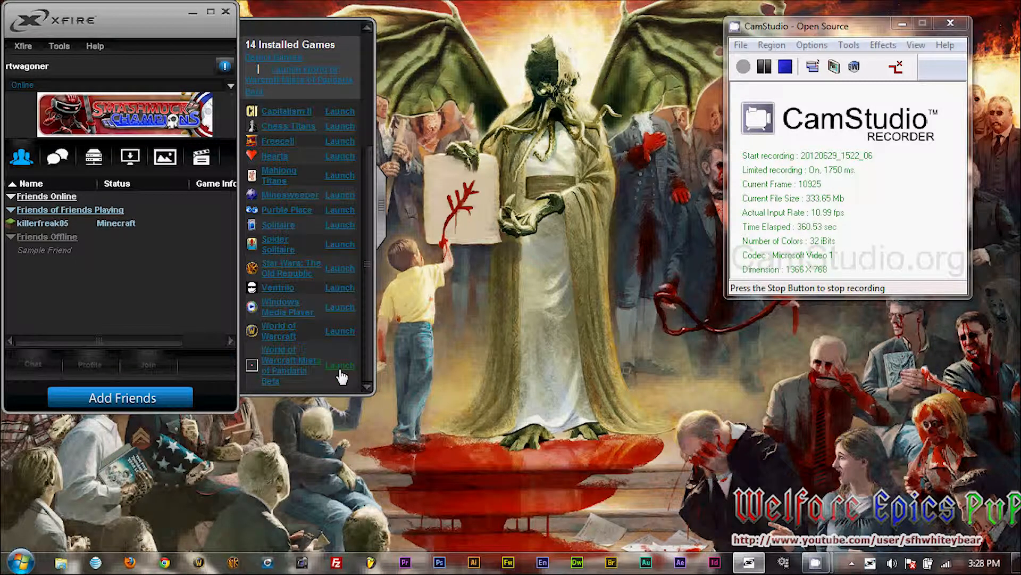
left_click(59, 47)
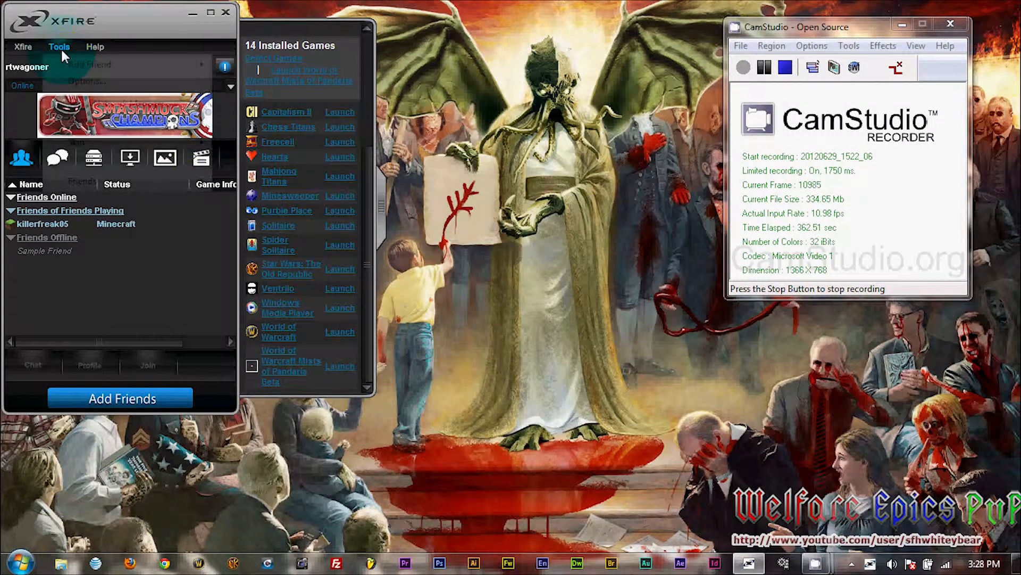
left_click(59, 46)
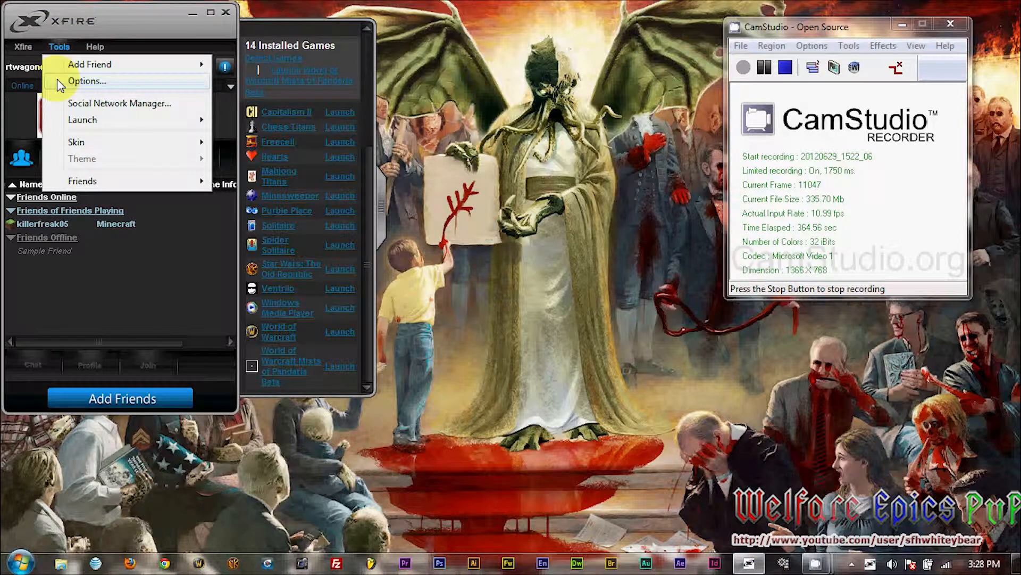
left_click(87, 81)
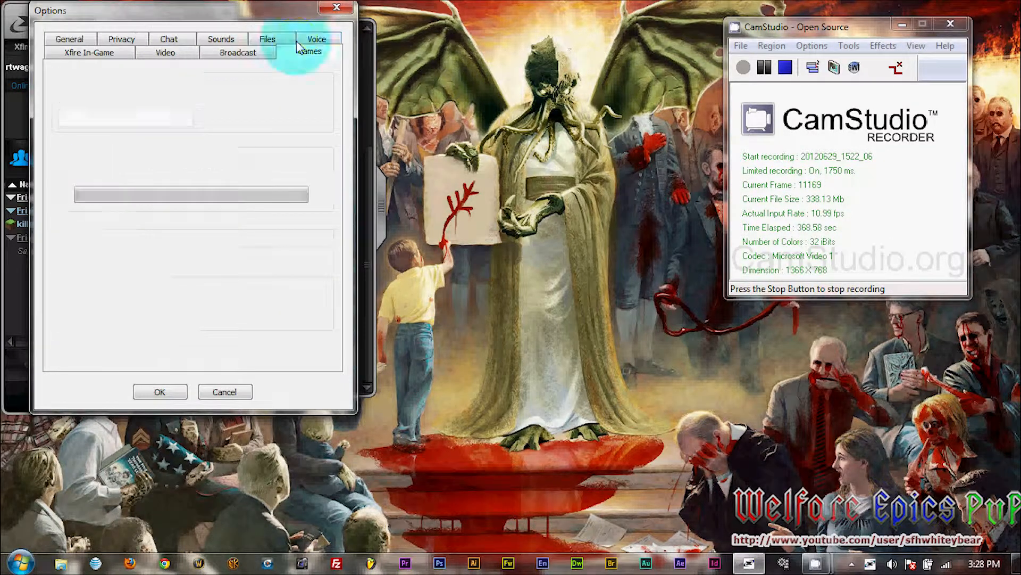
Select World of Warcraft Mists of Pandaria Beta under Games and open its detection dropdown
left_click(310, 51)
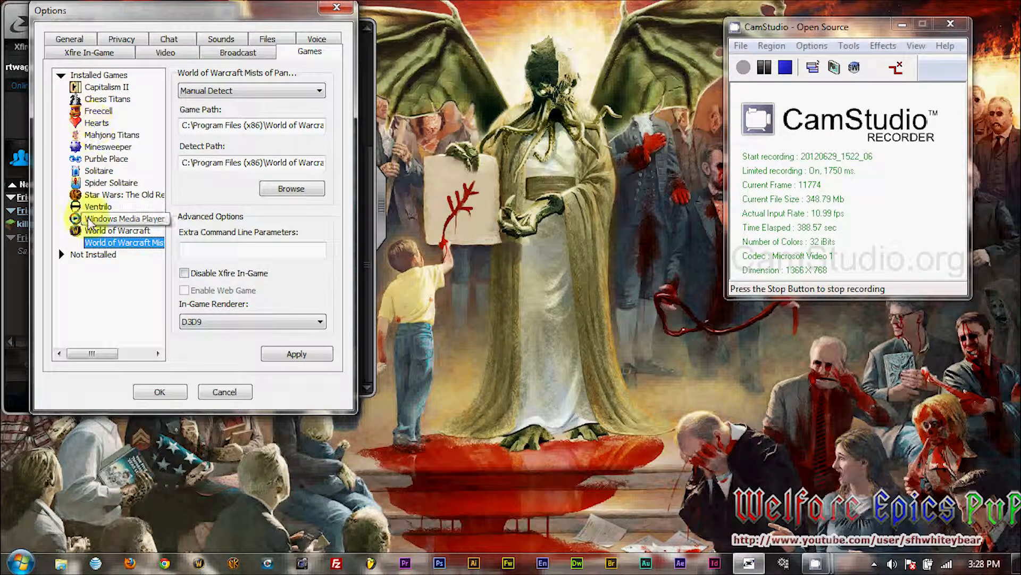
left_click(93, 254)
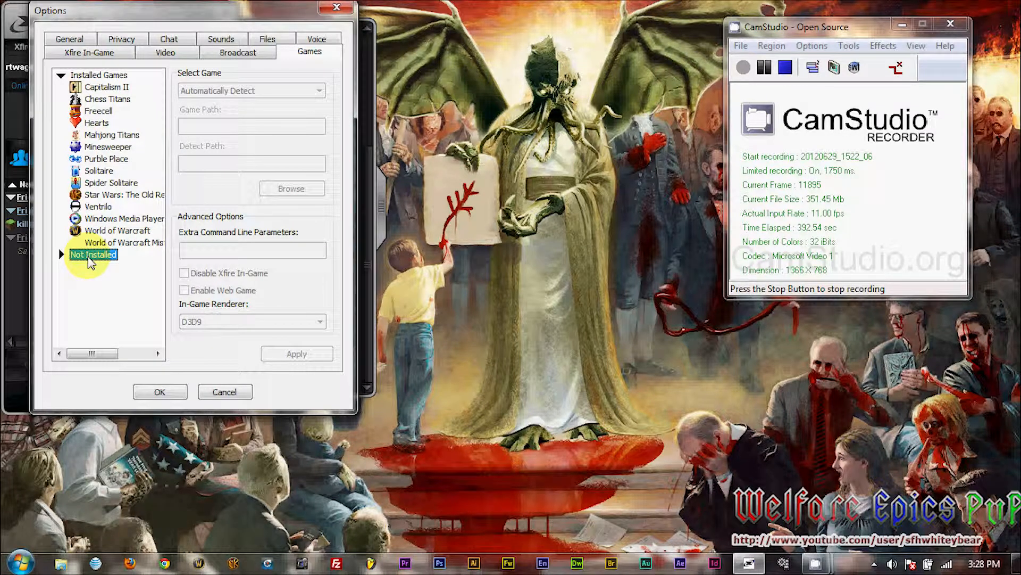
mouse_move(104, 242)
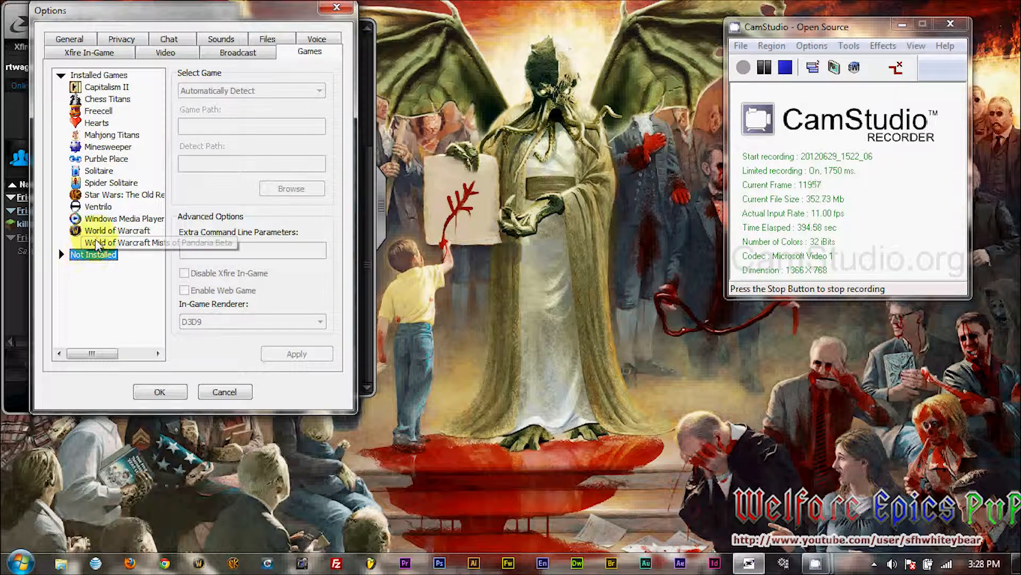
left_click(157, 243)
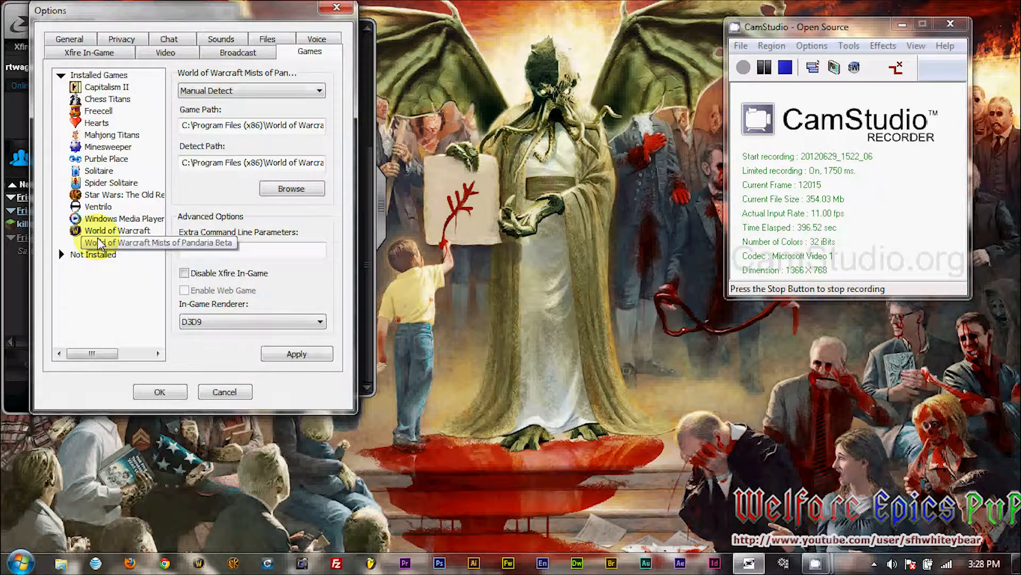
left_click(251, 90)
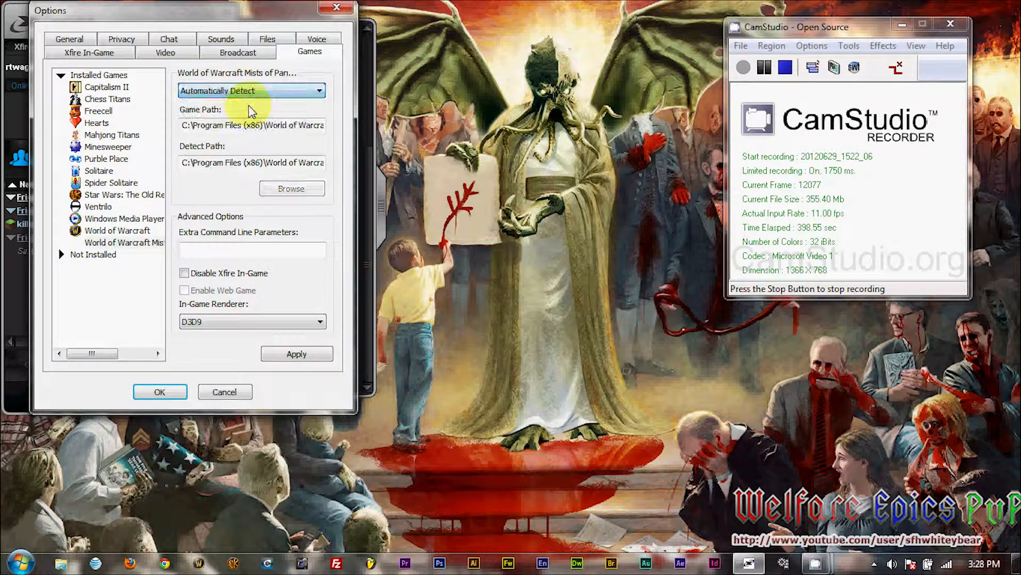
mouse_move(485, 120)
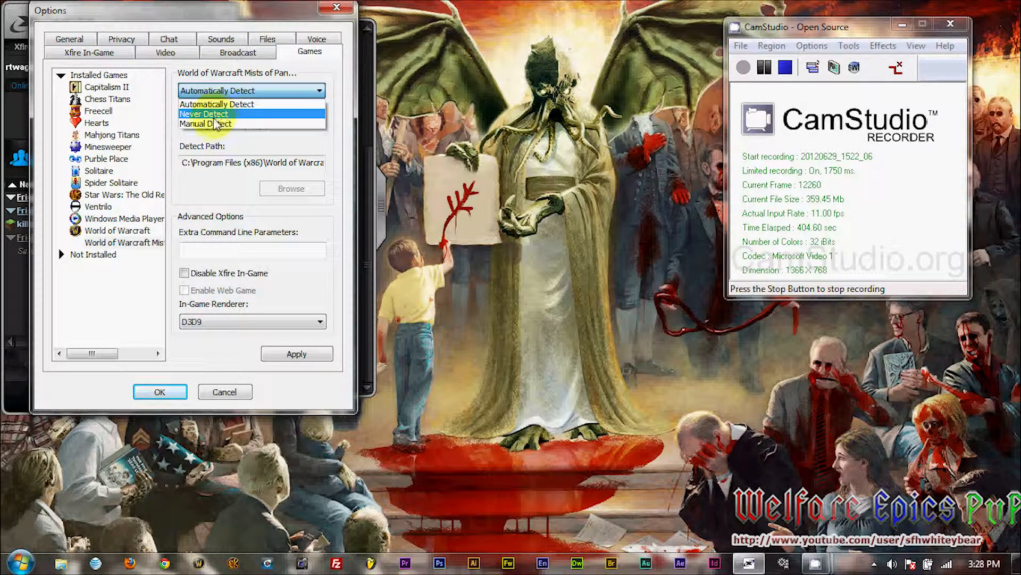
Switch the beta to Manual Detect and browse into Program Files (x86)\World of Warcraft Beta
left_click(207, 124)
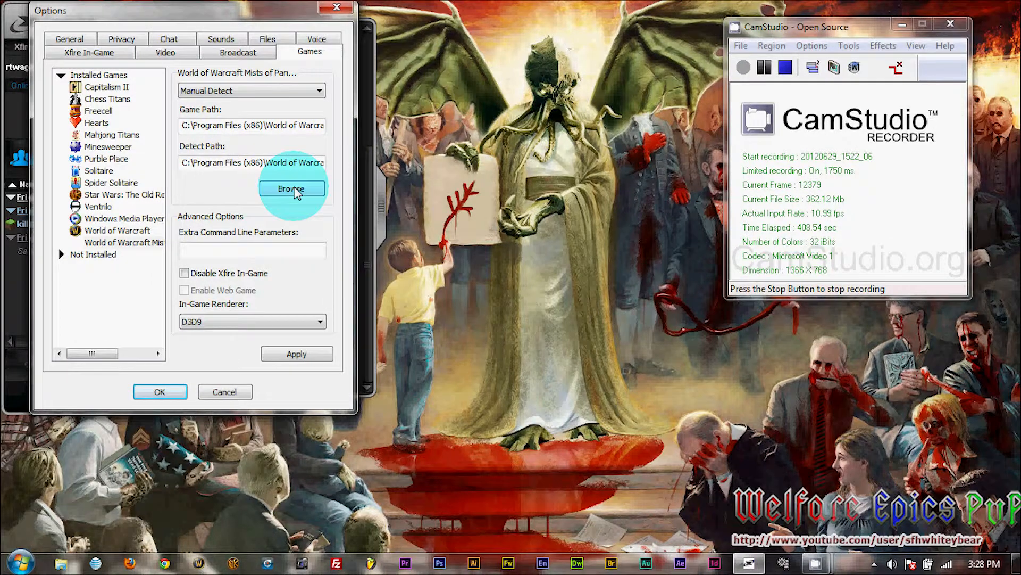
left_click(292, 188)
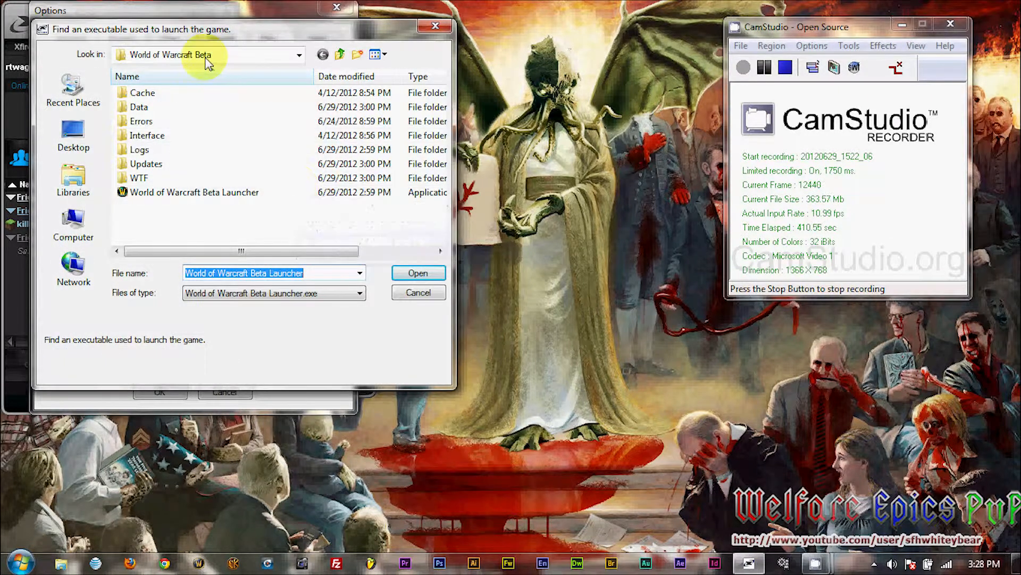
left_click(339, 54)
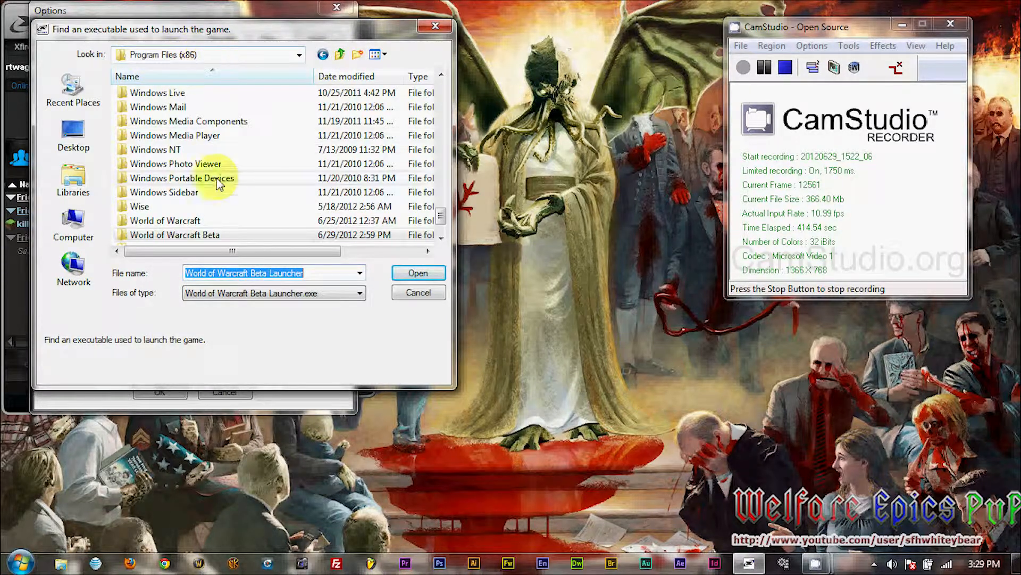
left_click(174, 234)
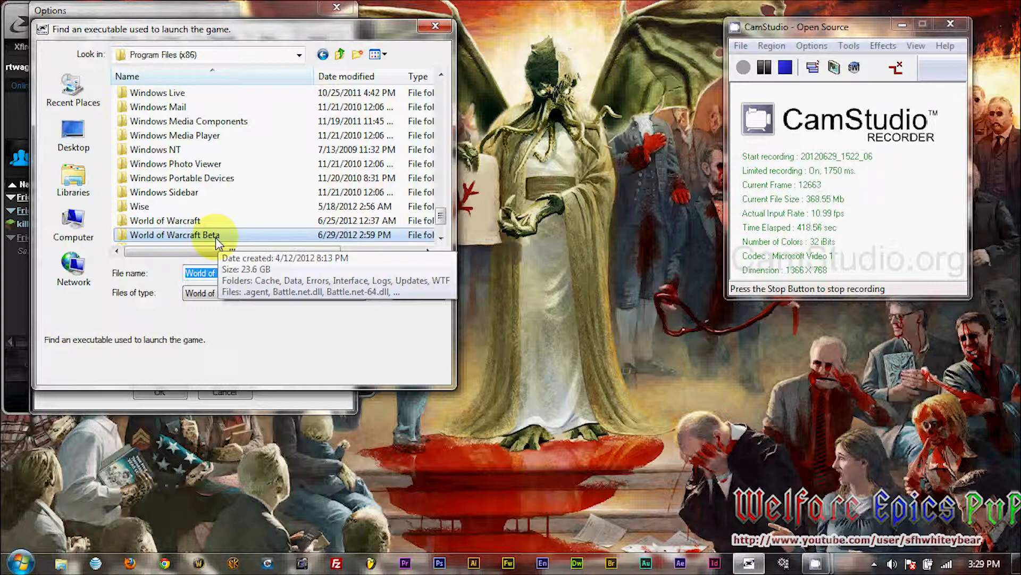
double_click(175, 235)
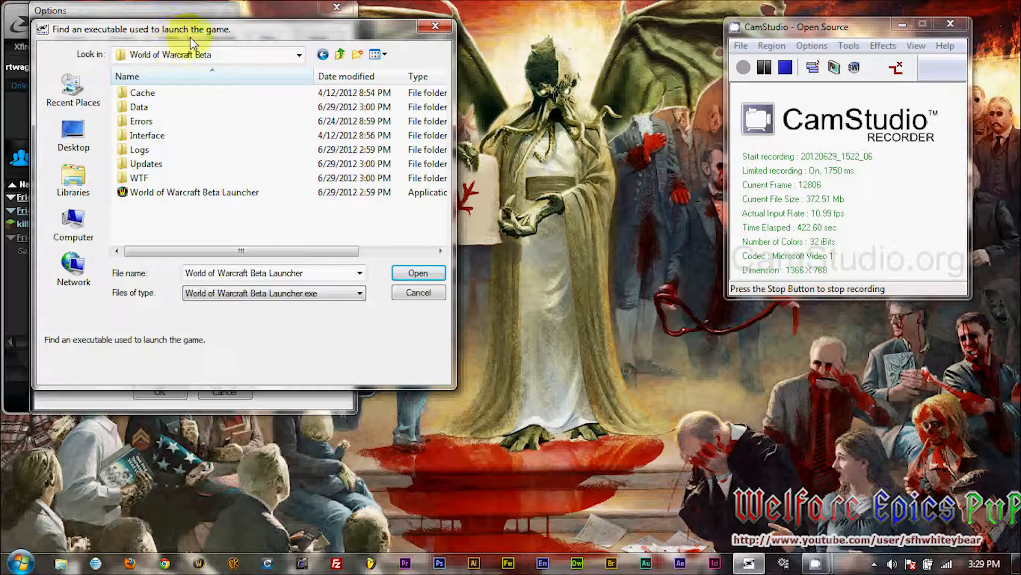
mouse_move(218, 197)
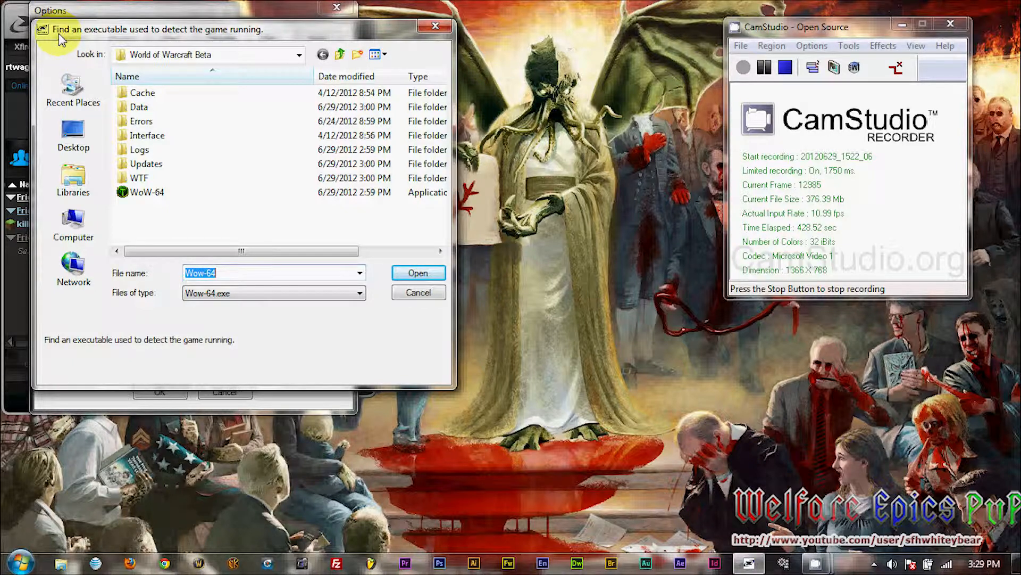
mouse_move(267, 47)
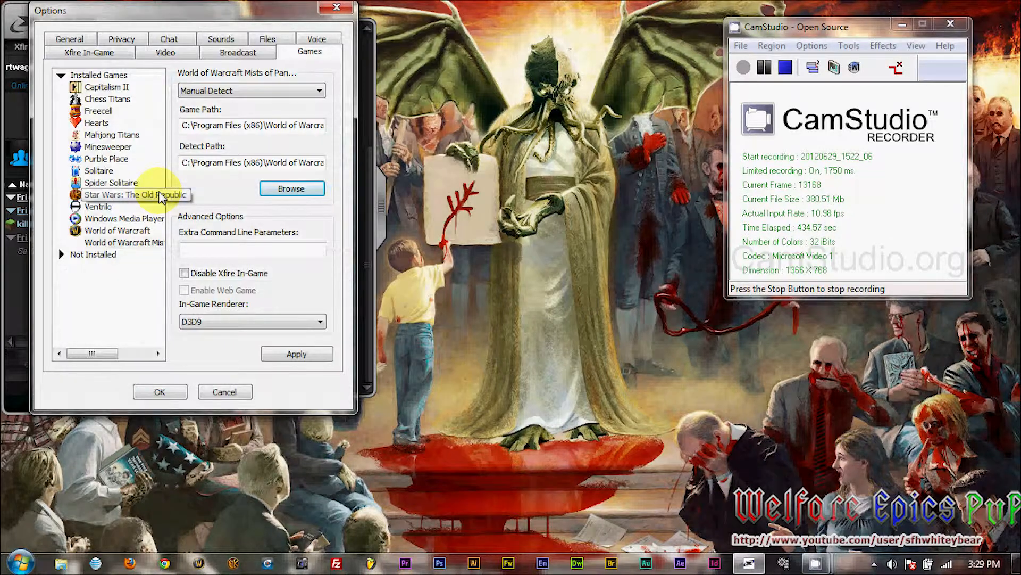
mouse_move(350, 262)
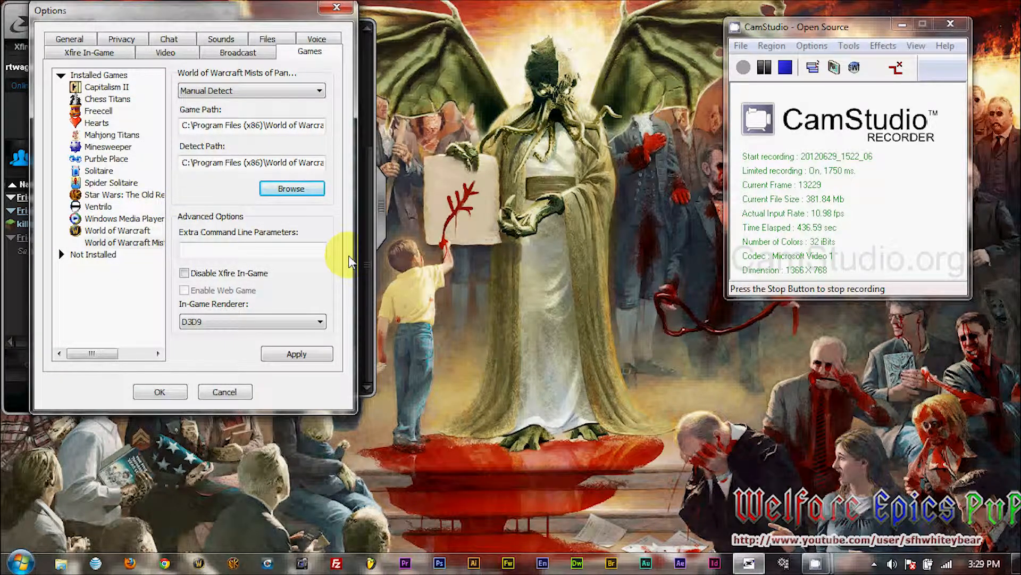
mouse_move(215, 221)
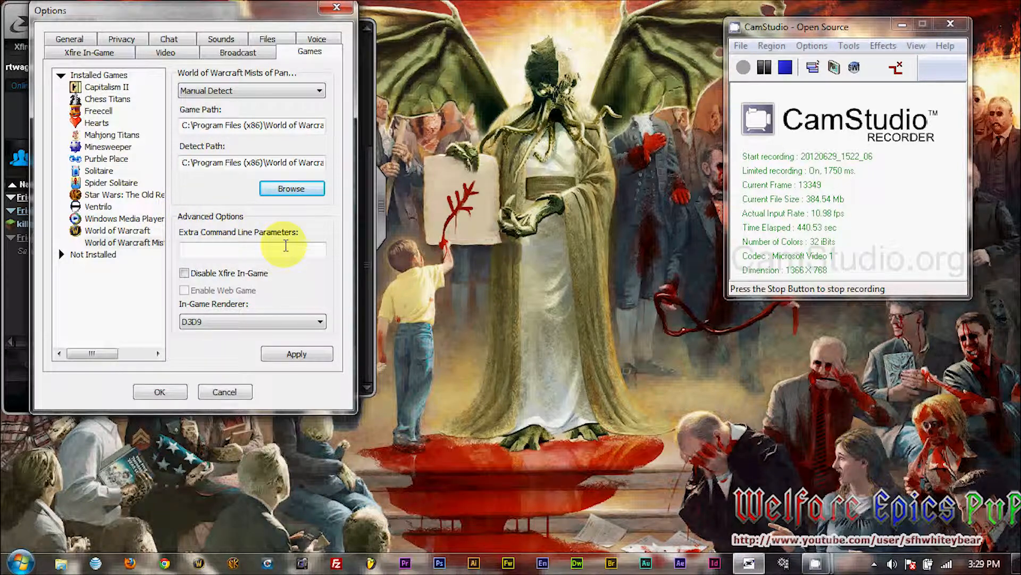
mouse_move(314, 249)
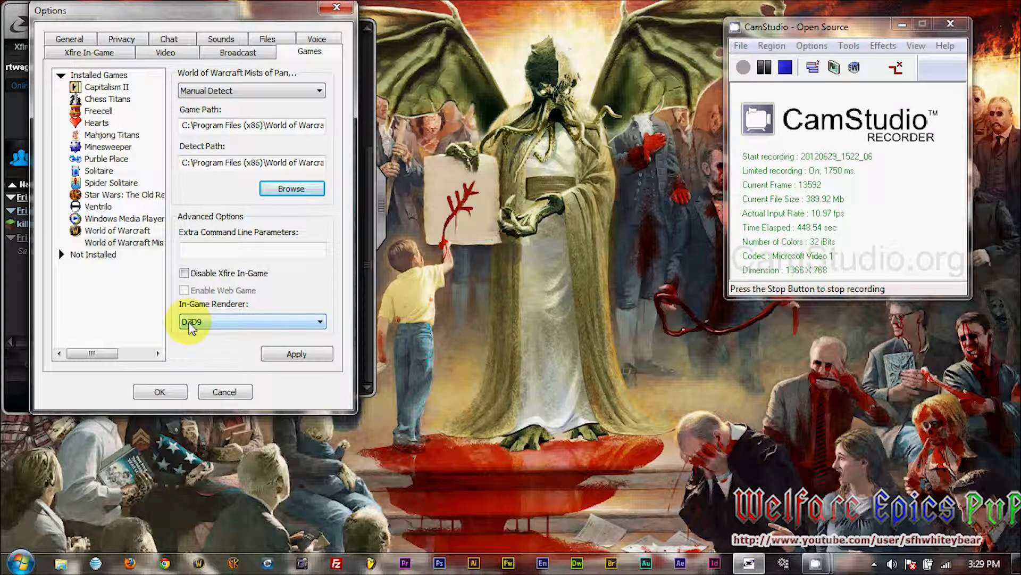
Set the in-game renderer to D3D9, then apply and confirm the Options dialog
left_click(316, 322)
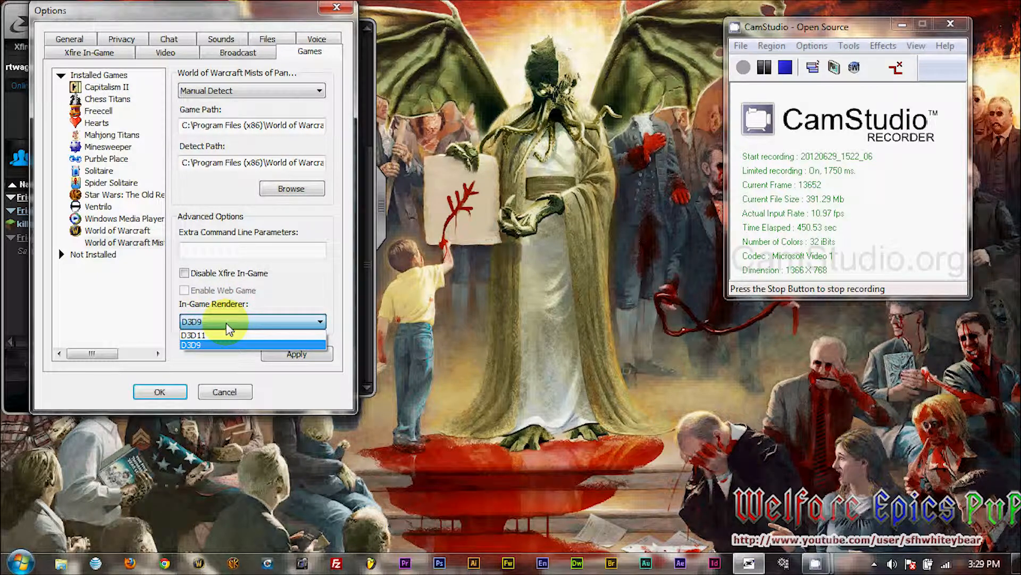
left_click(191, 345)
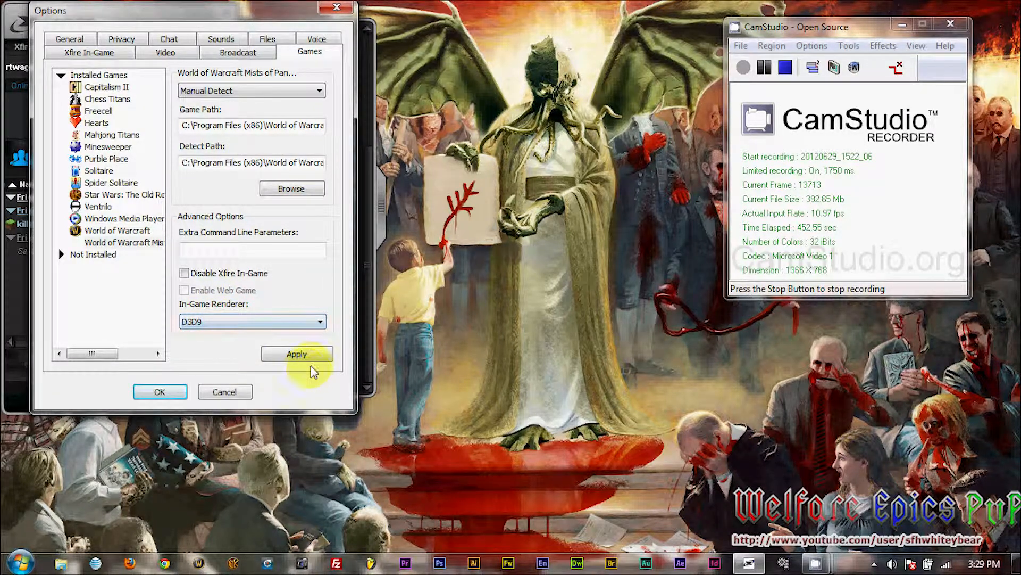
left_click(296, 354)
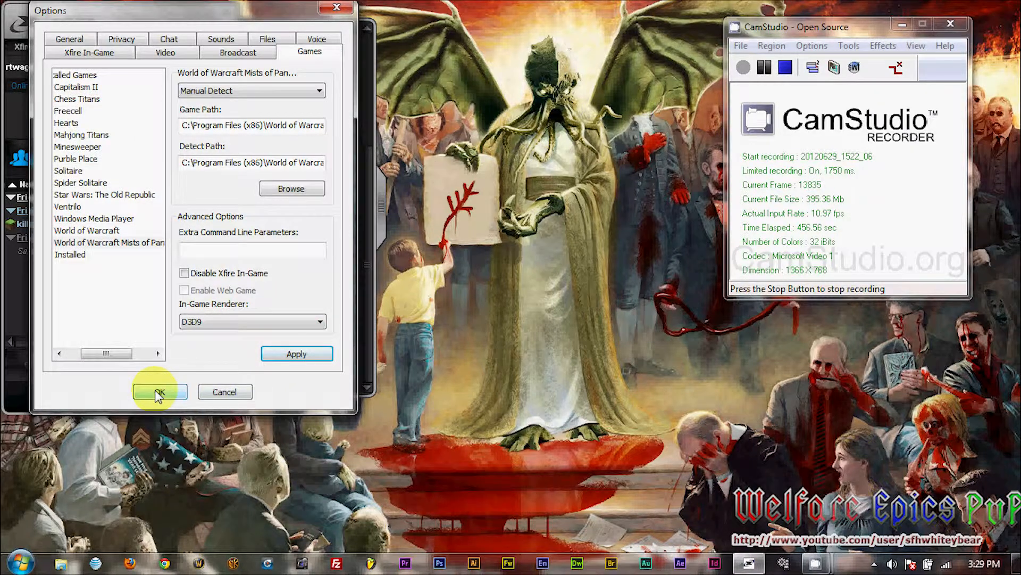
left_click(156, 392)
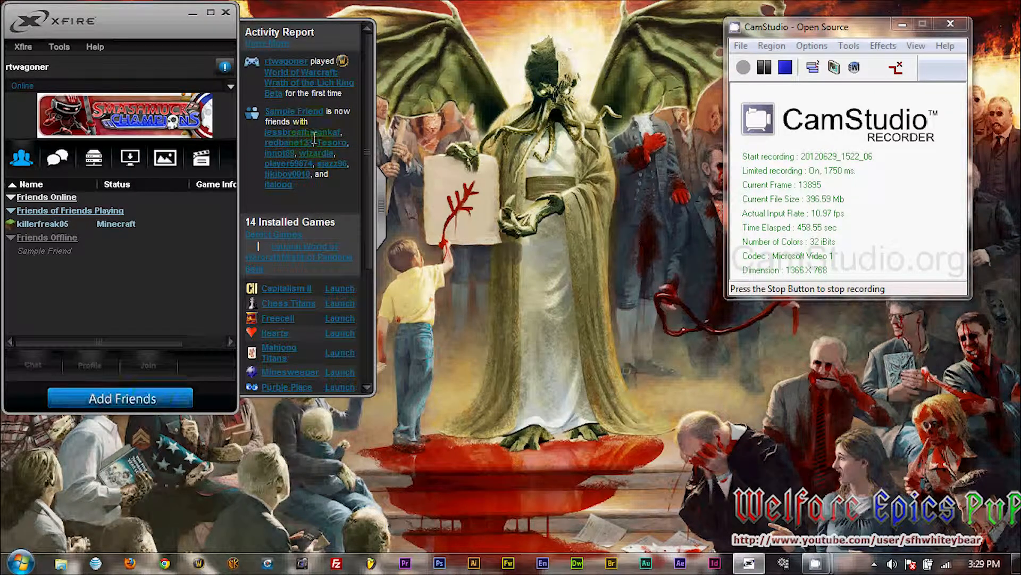